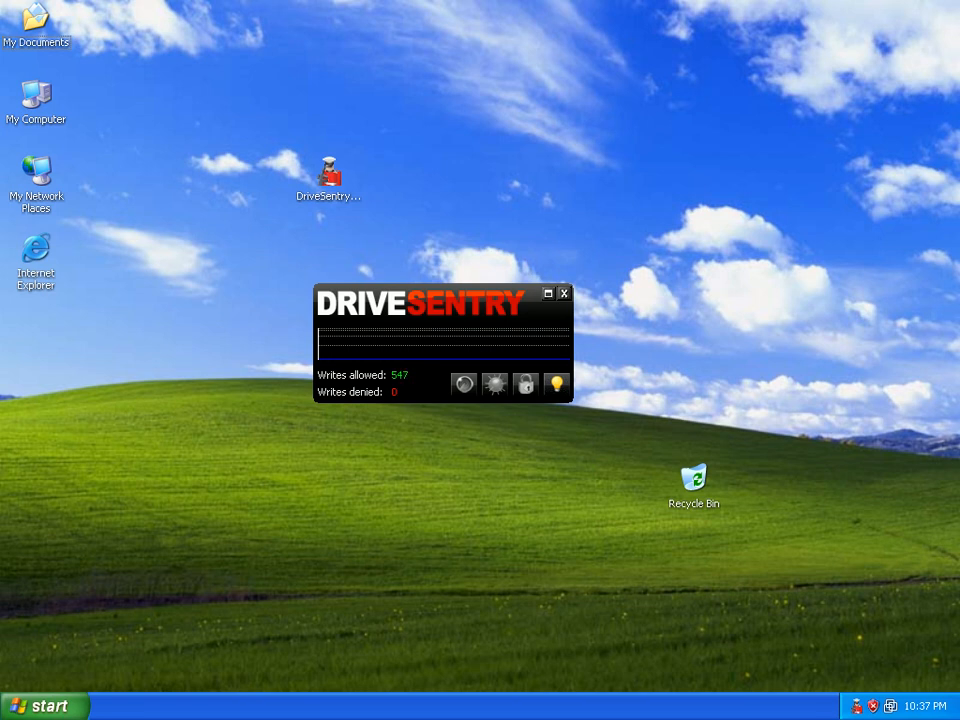
Step: Reposition the DriveSentry stats widget on the desktop, ending back near the centre
drag(440, 292, 376, 344)
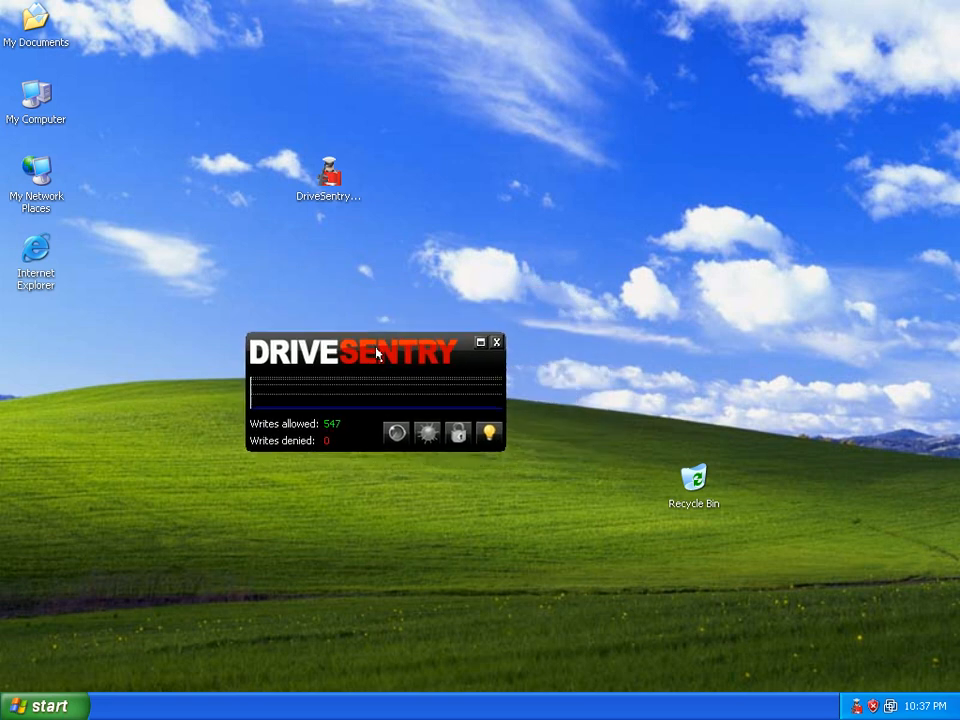
drag(350, 344, 420, 308)
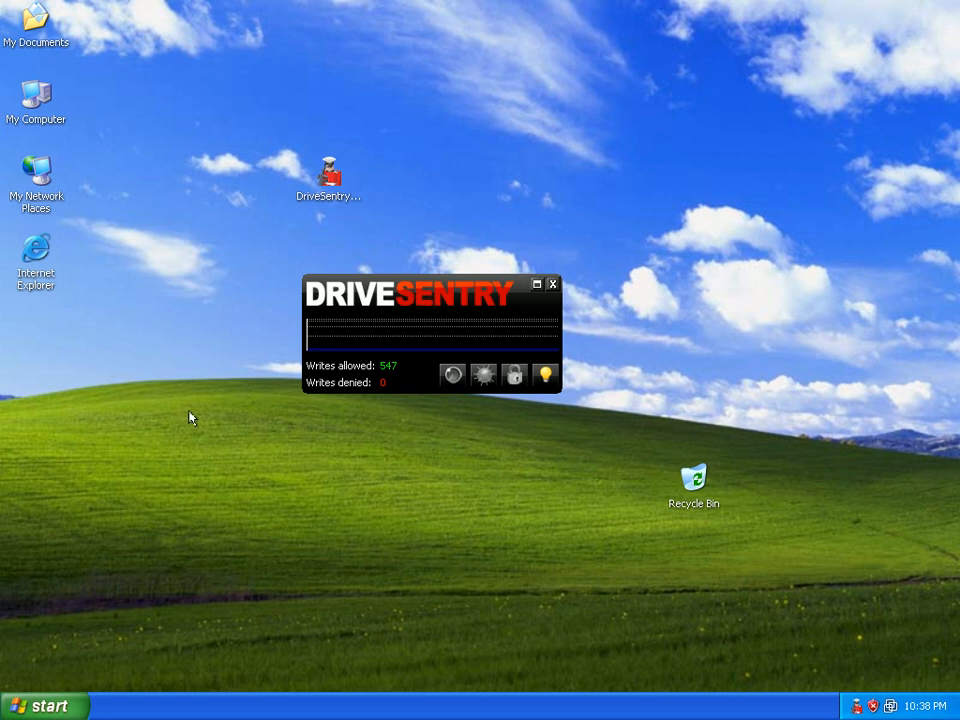
mouse_move(240, 418)
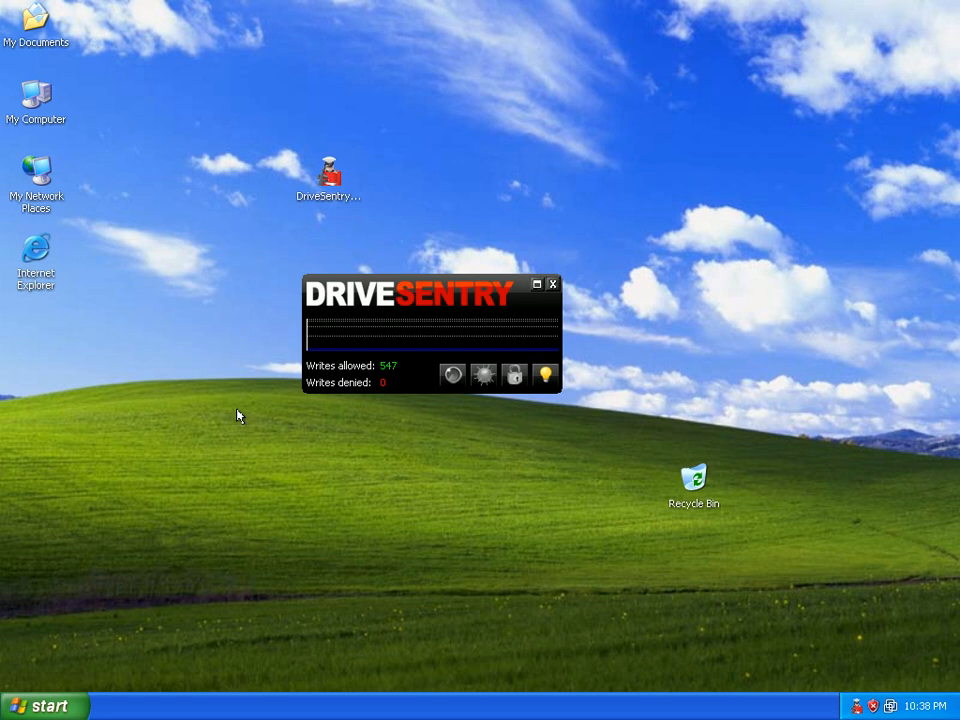
drag(424, 294, 476, 324)
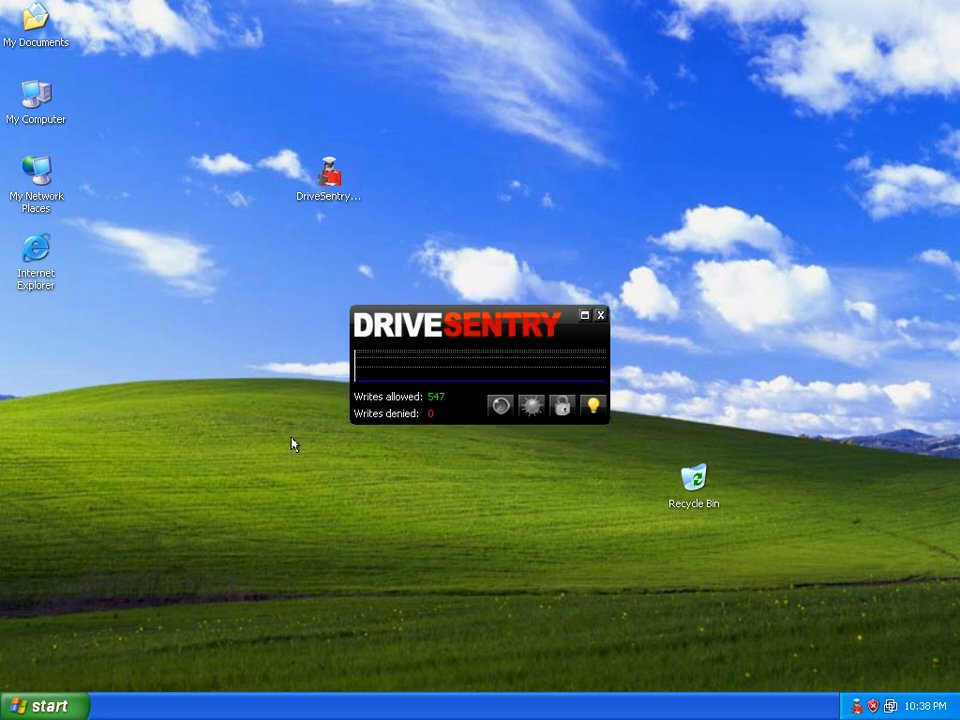
mouse_move(58, 414)
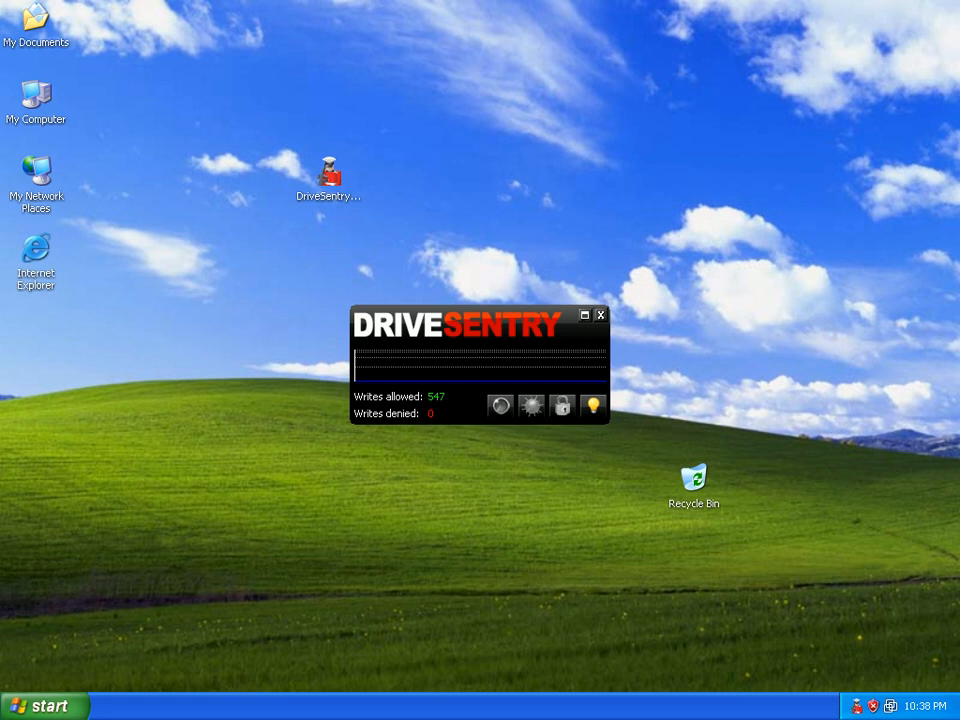
mouse_move(42, 252)
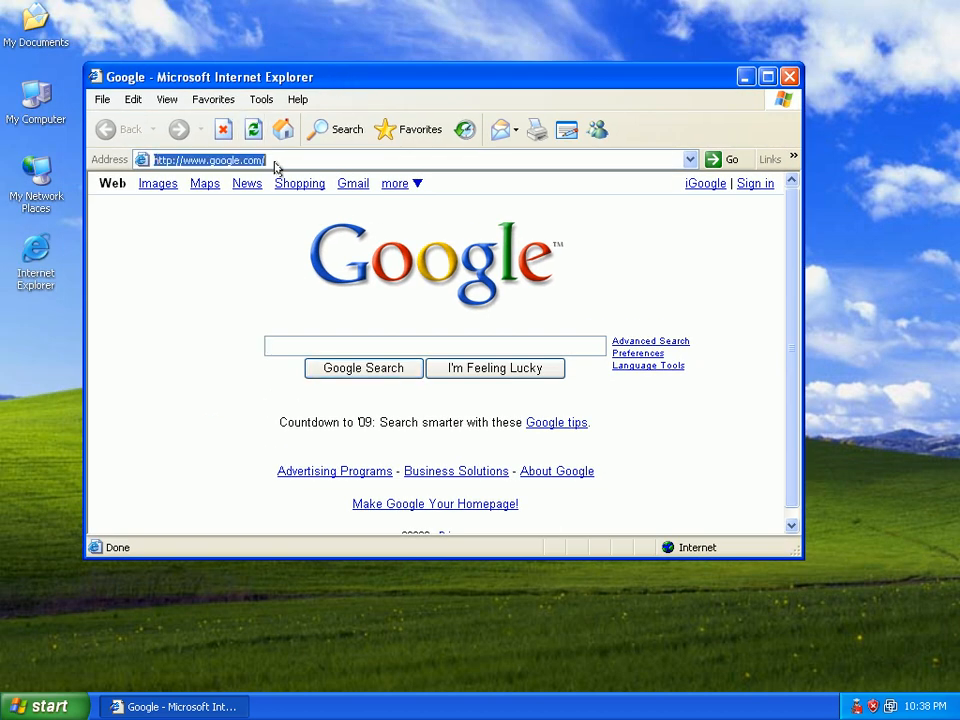
Step: Request hotplace.name/darwin/get.php?opt=load and deny exefile[1].exe access to the drive
text(http://hotplace.name/darwin/get.php?opt=load)
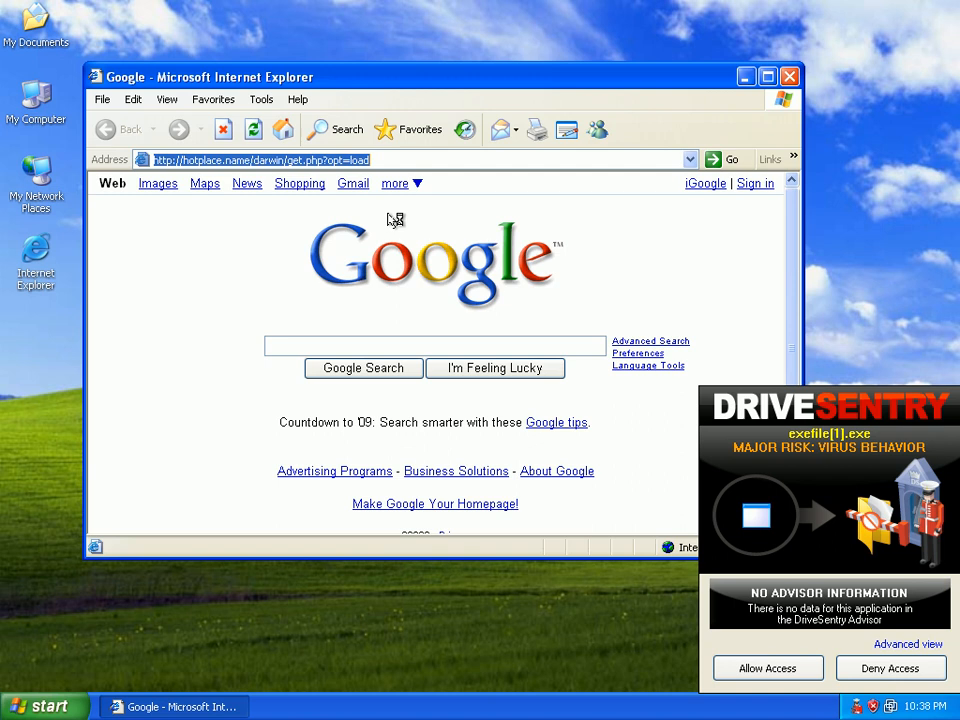
mouse_move(302, 230)
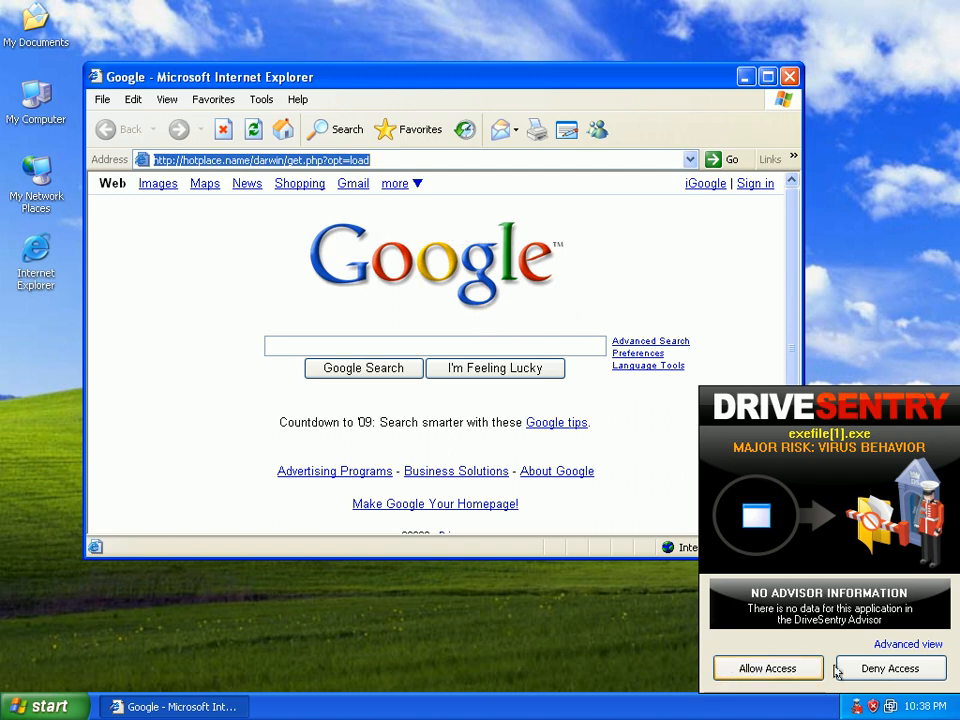
mouse_move(894, 674)
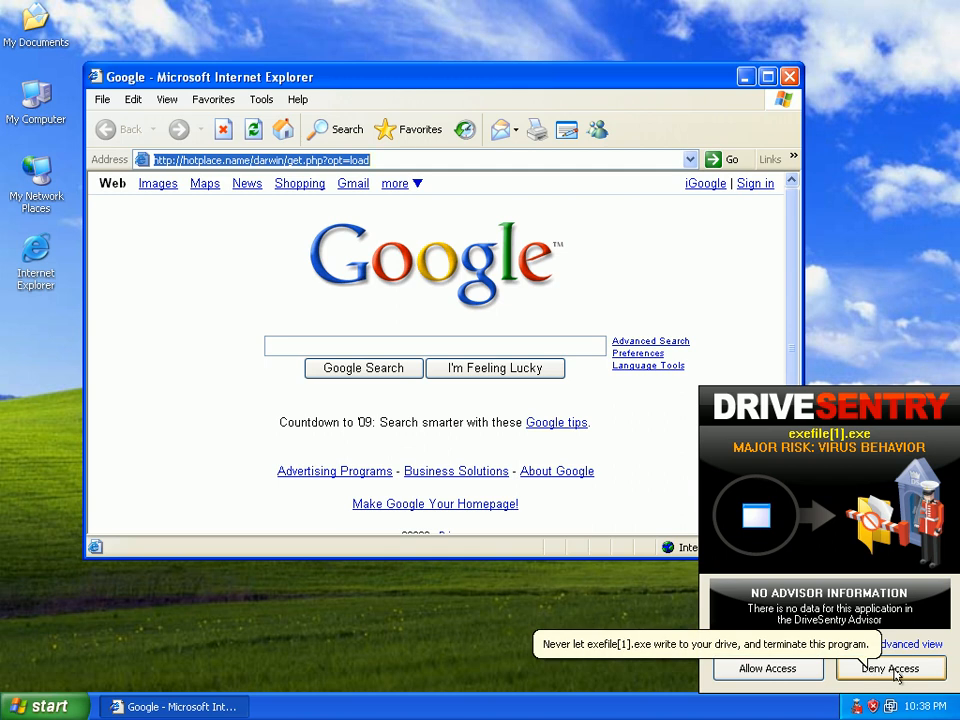
click(888, 668)
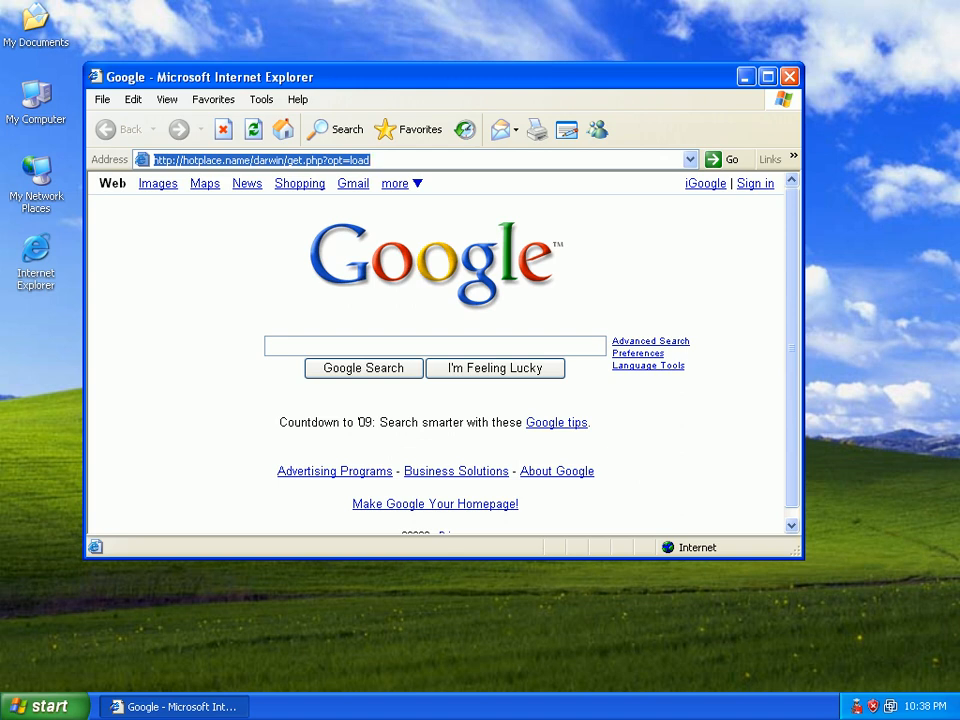
Step: Navigate to fasterr.com and dismiss the Internet Explorer crash report without sending it
click(396, 160)
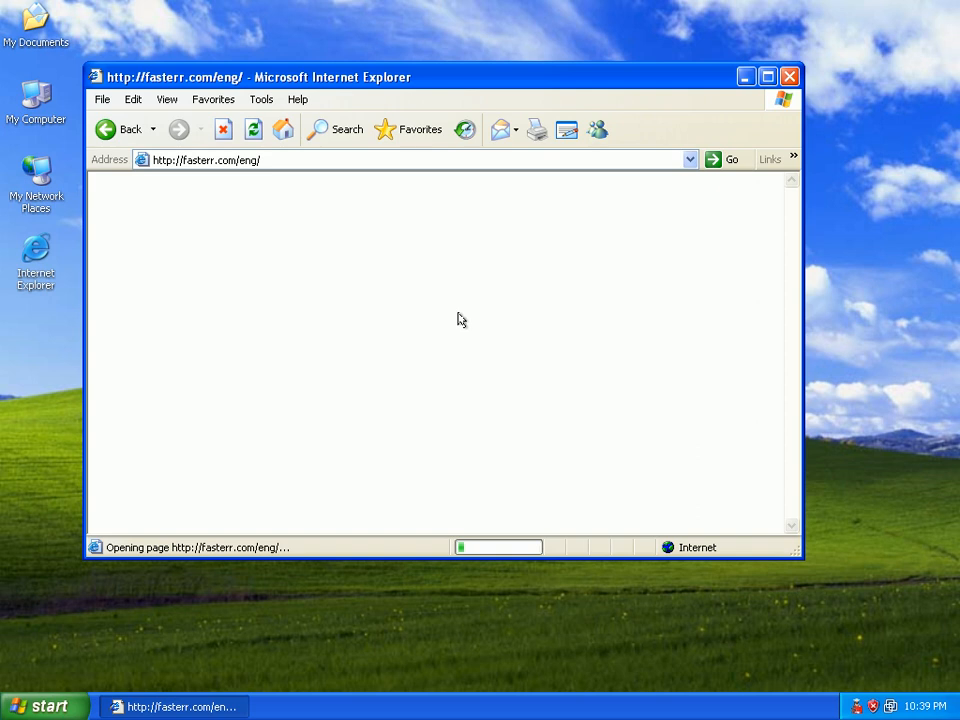
mouse_move(464, 320)
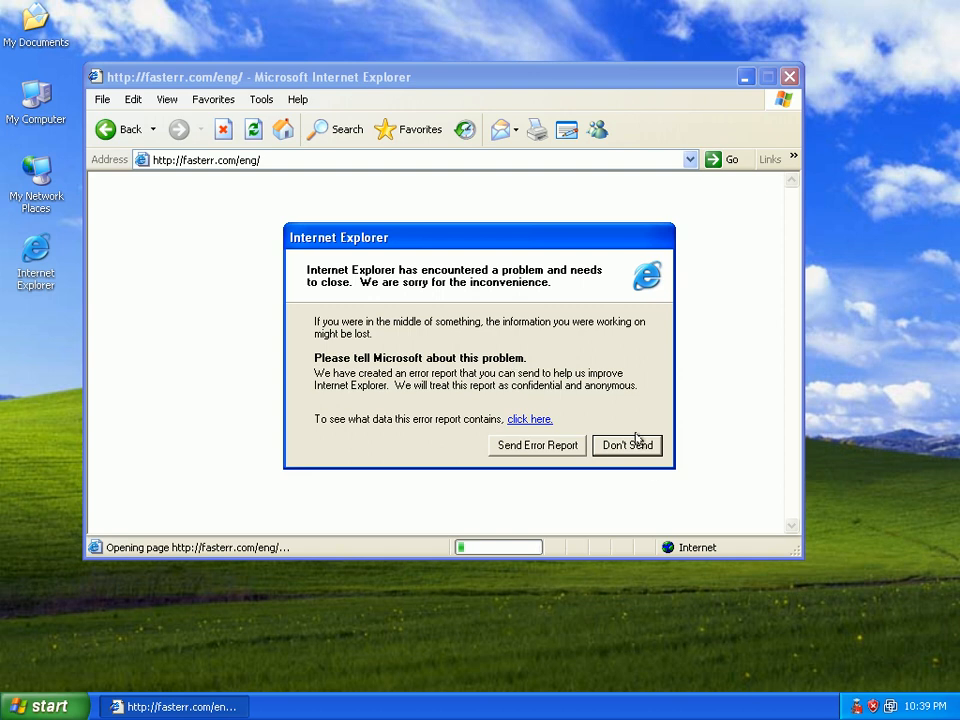
click(628, 444)
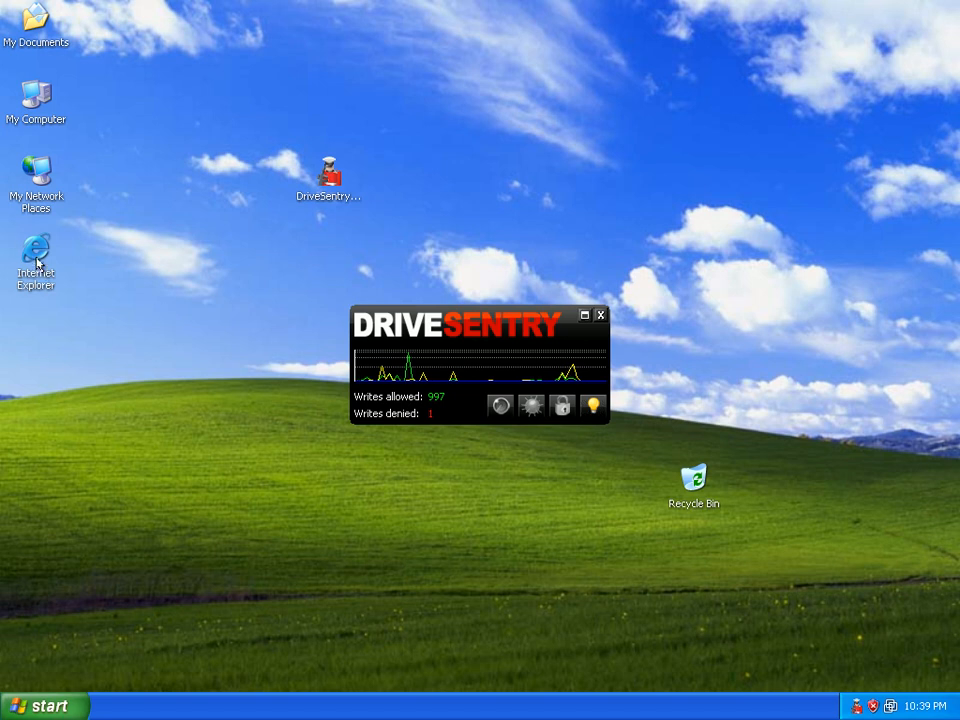
Step: Relaunch Internet Explorer, request rondolook.ru/sanchez.exe and deny sanchez[1].exe drive access
double_click(36, 258)
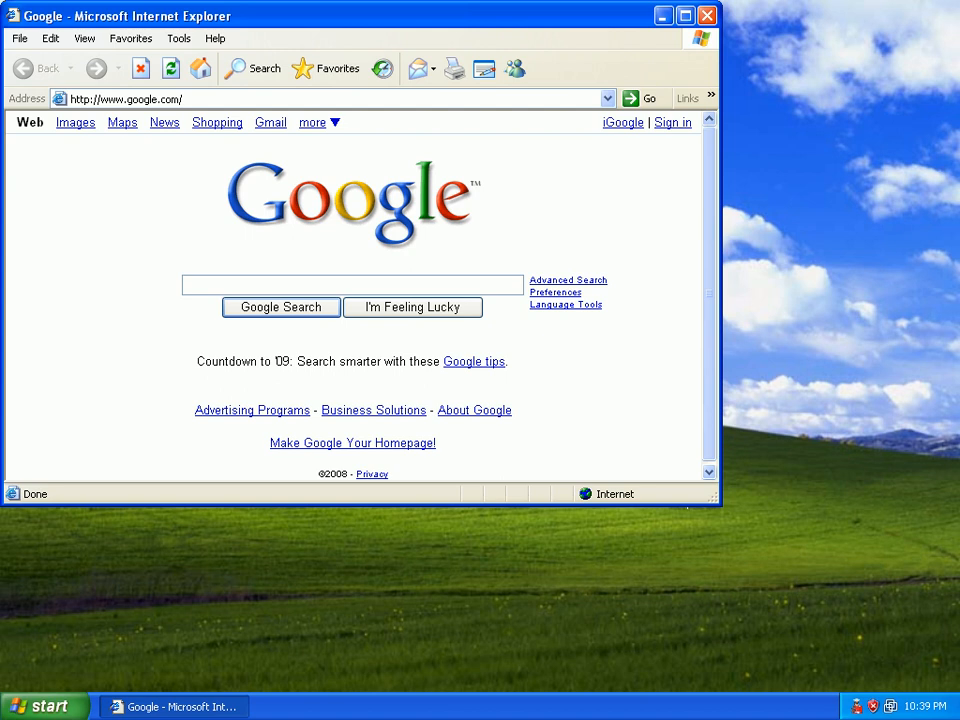
click(126, 98)
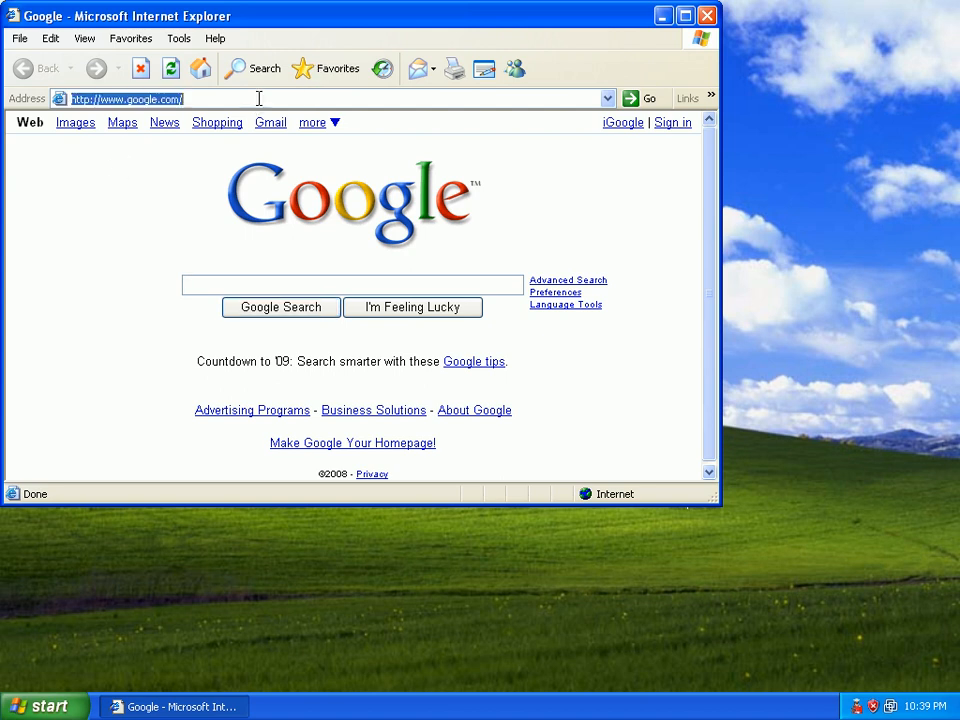
text(http://rondolook.ru/sanchez.exe)
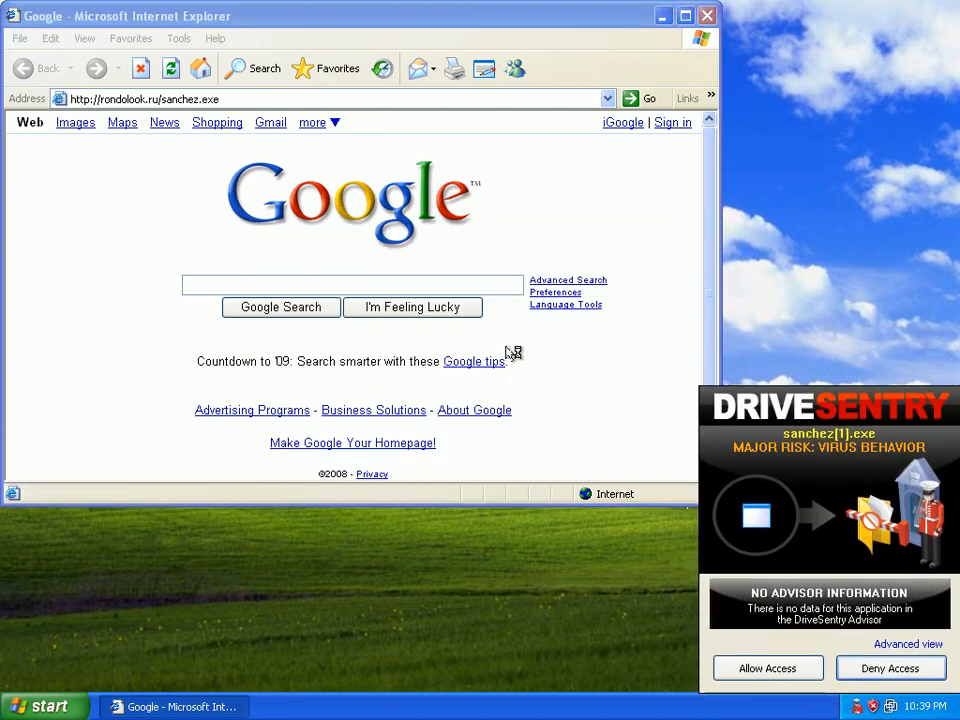
mouse_move(544, 362)
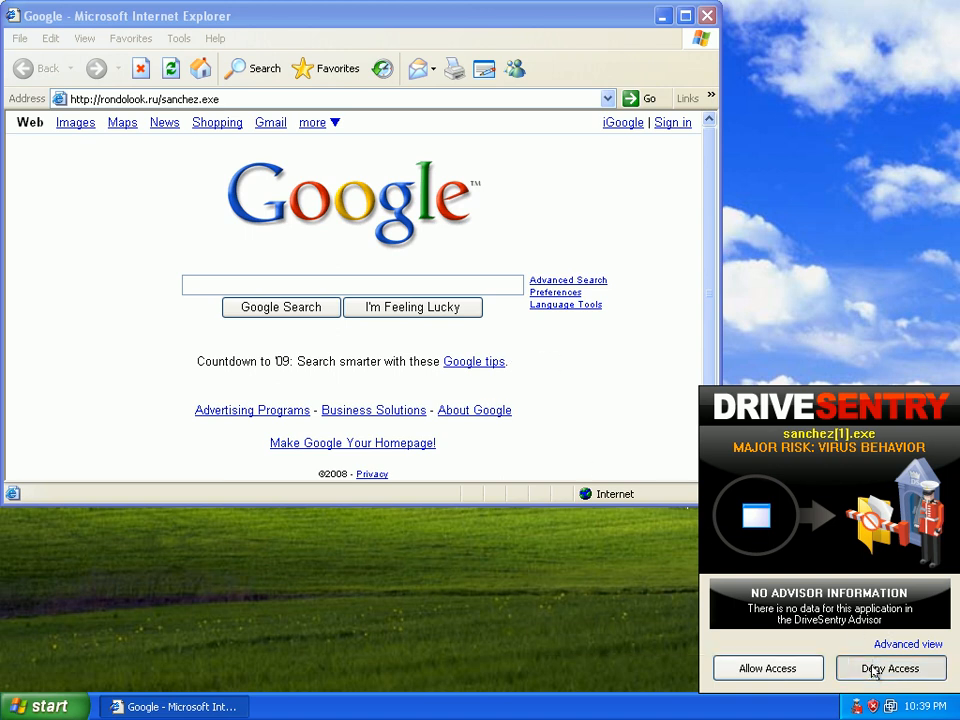
click(888, 668)
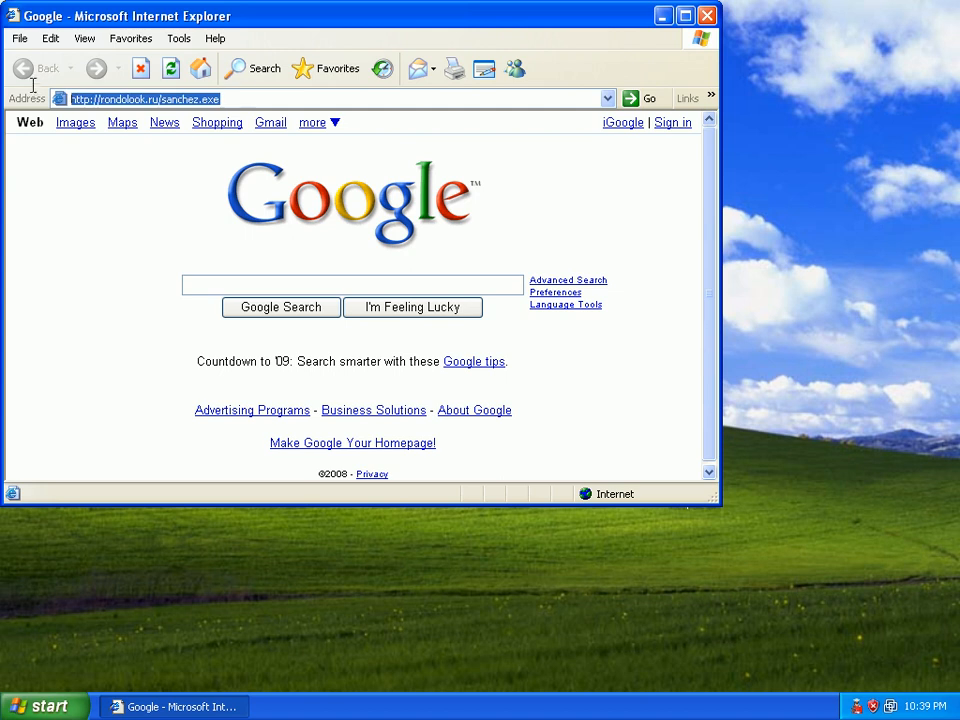
Step: Load 111.gxfcd.cn/new/new1.exe and dismiss the fake VirusRemover2008 scan notice
text(http://111.gxfcd.cn/new/new1.exe)
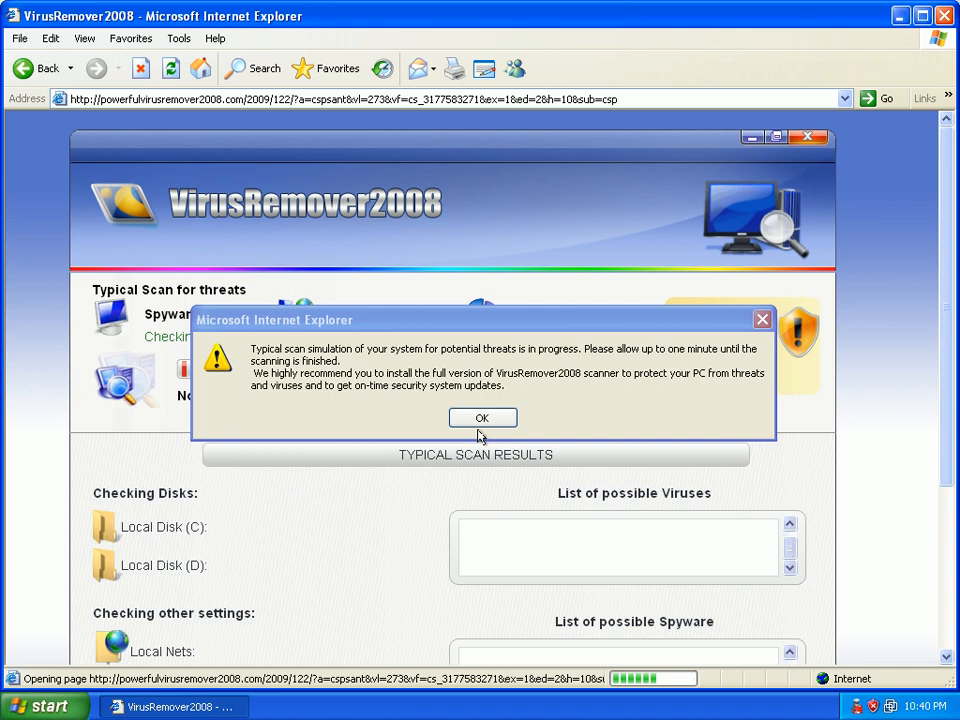
click(482, 418)
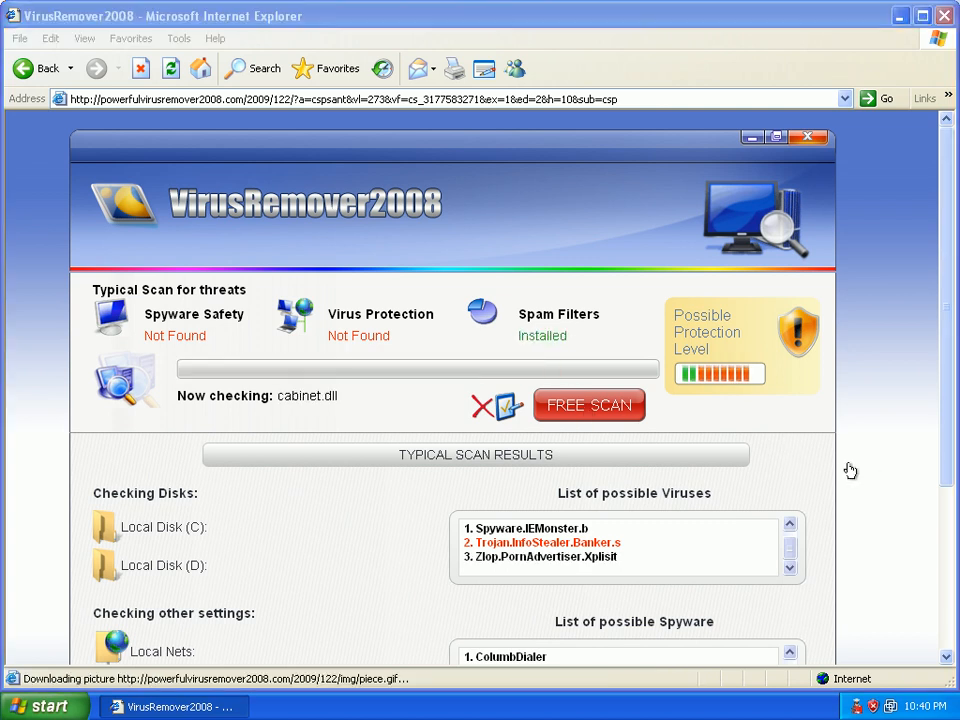
click(588, 404)
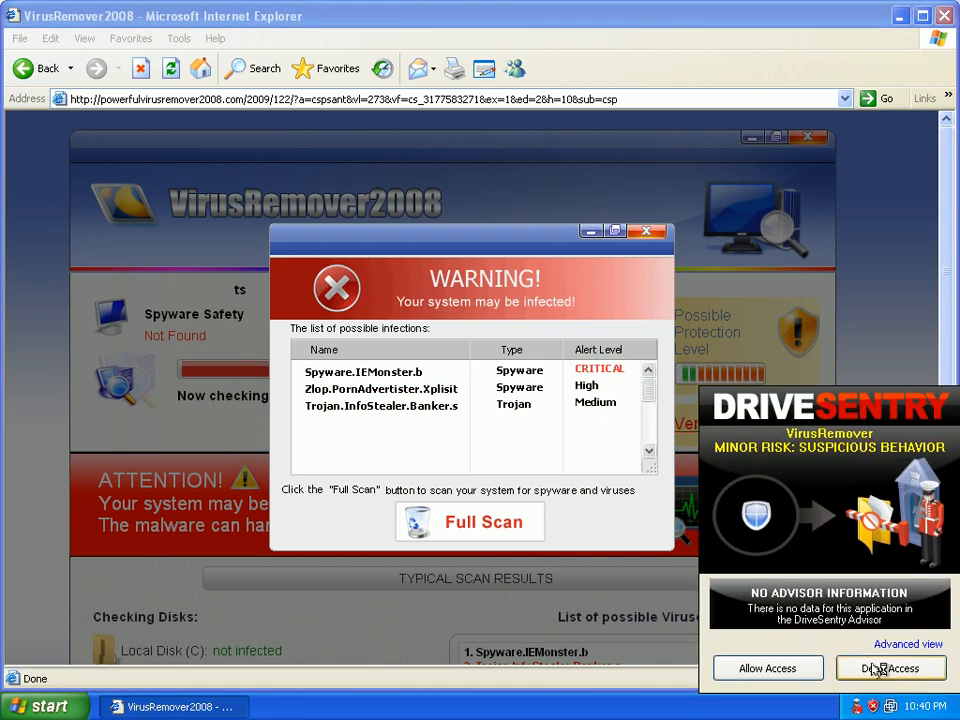
Step: Deny VirusRemover drive access and close its fake infection warning and download prompts
click(888, 668)
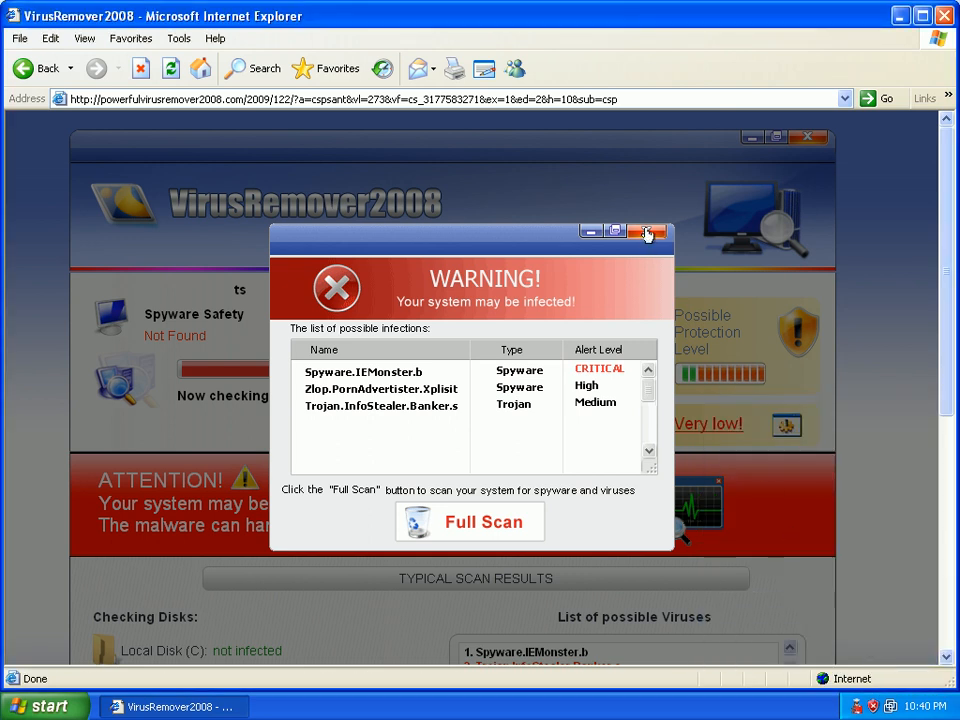
click(648, 232)
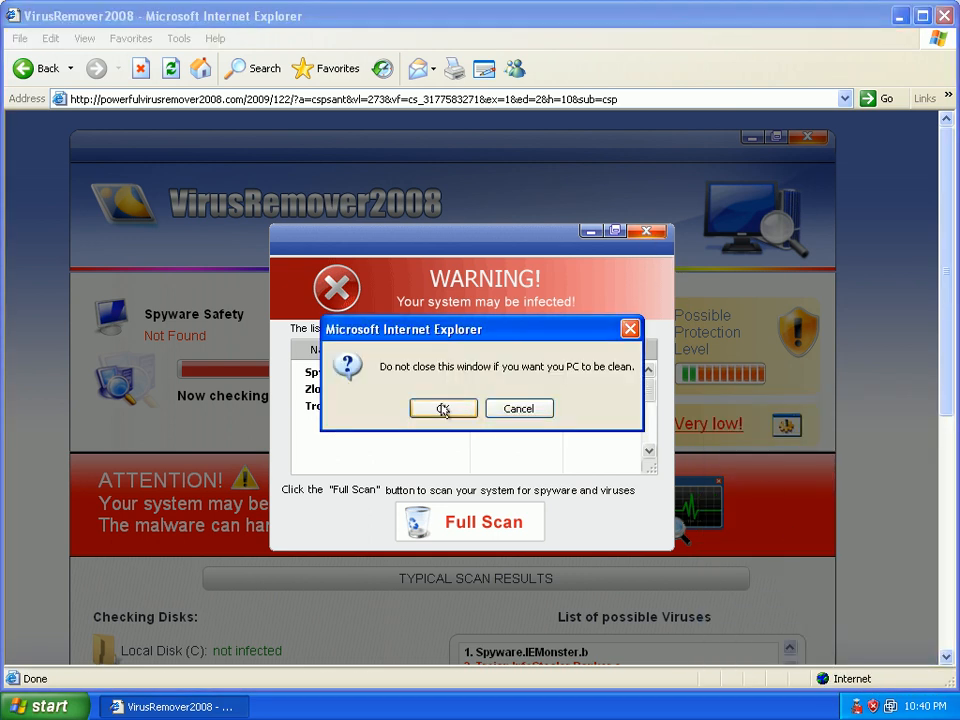
click(444, 408)
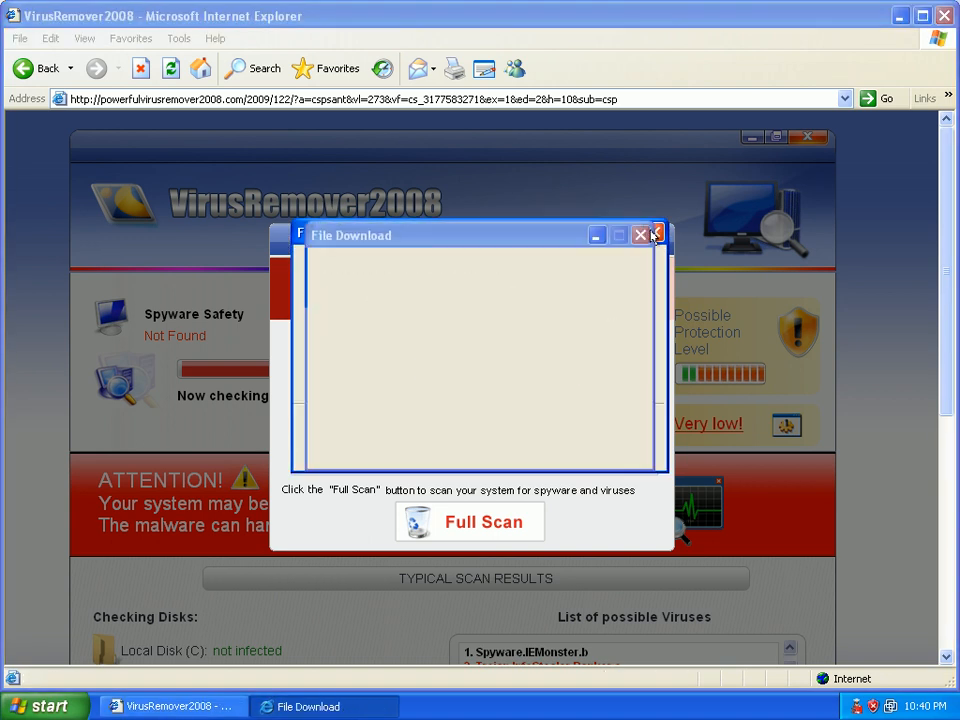
click(656, 234)
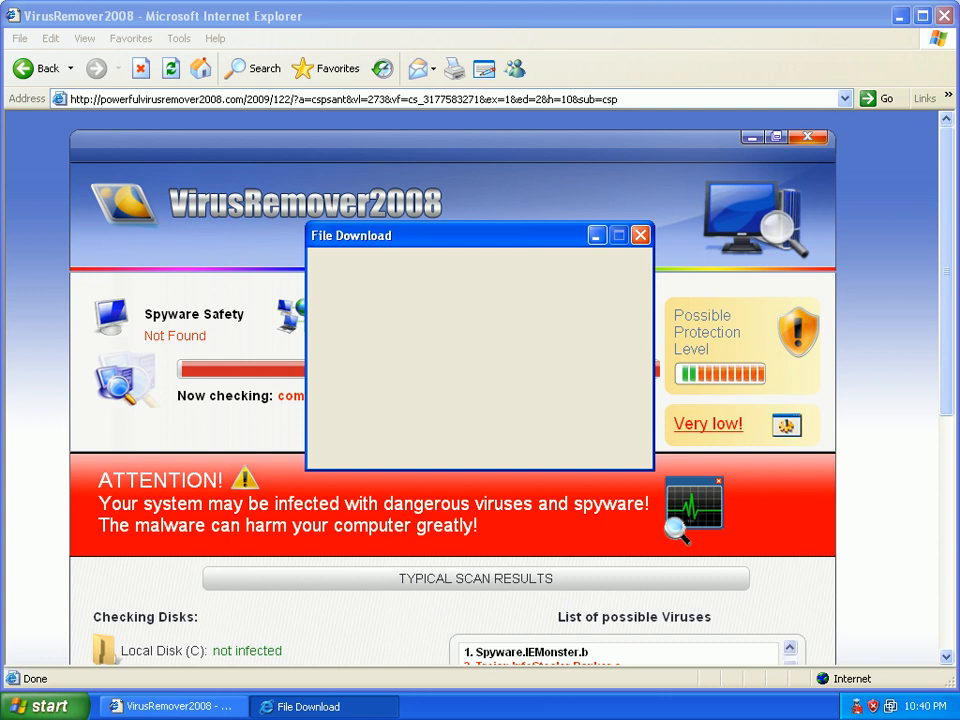
click(640, 236)
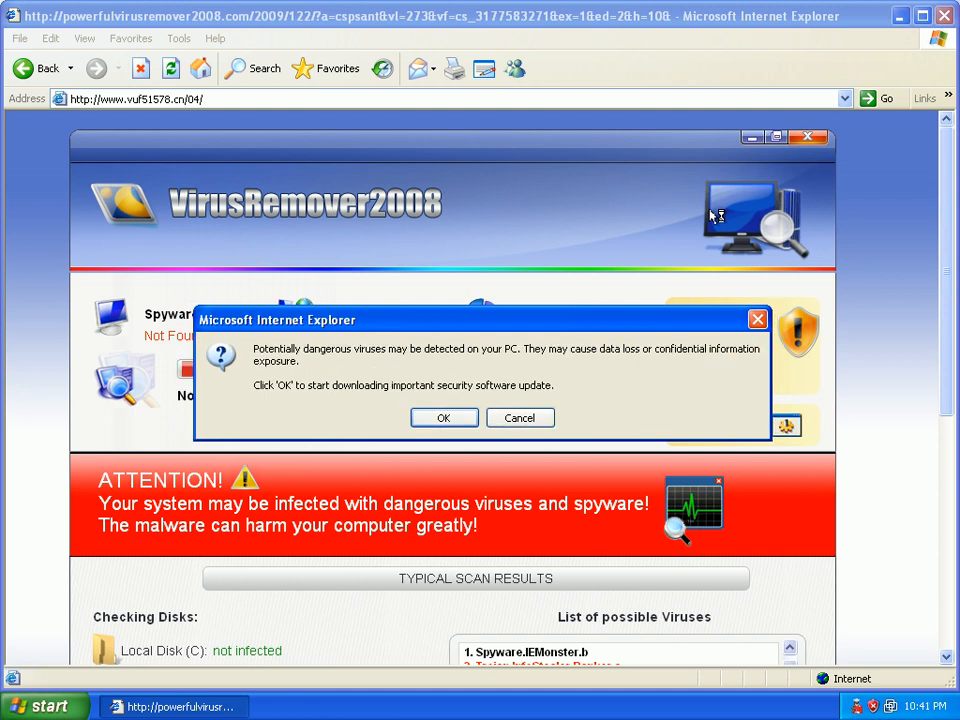
Step: Dismiss the two remaining fake antivirus alerts so the scare page gives way to a blank page
click(444, 418)
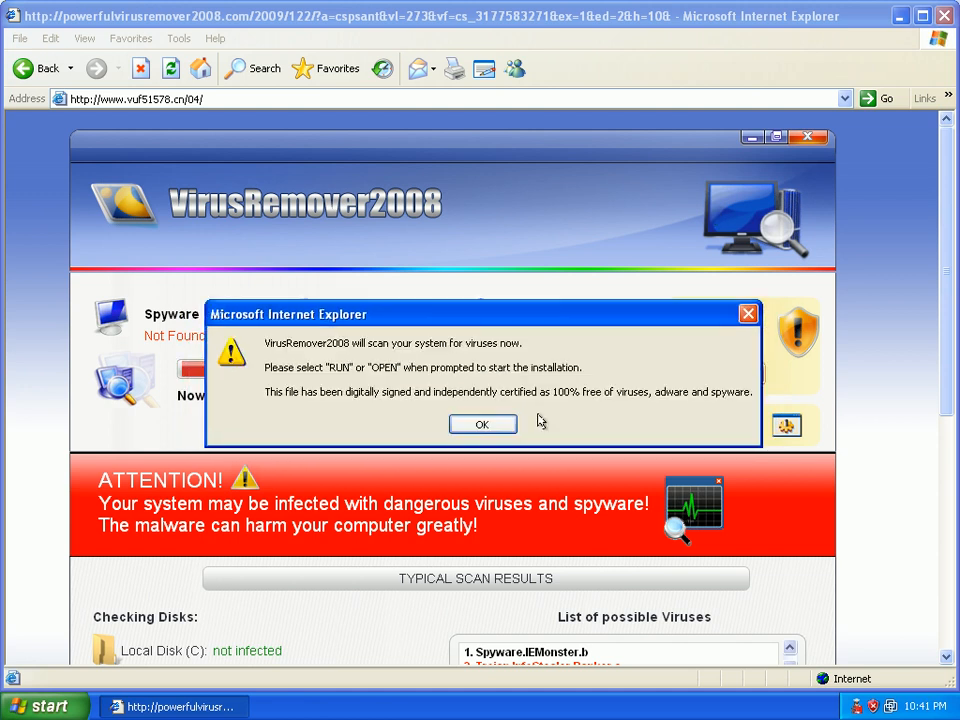
click(482, 424)
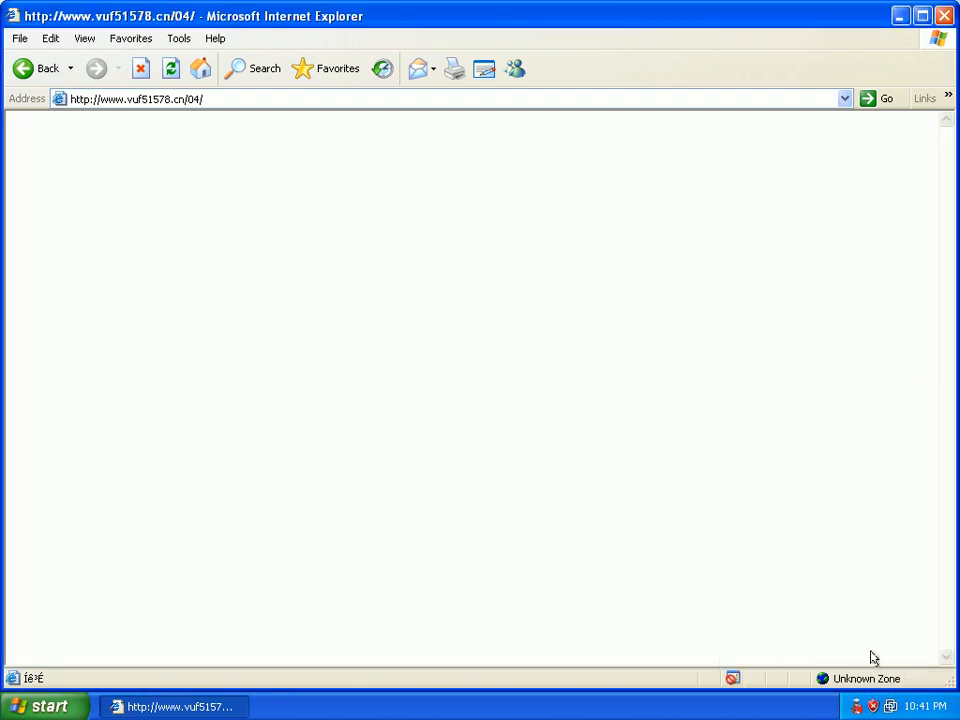
mouse_move(616, 296)
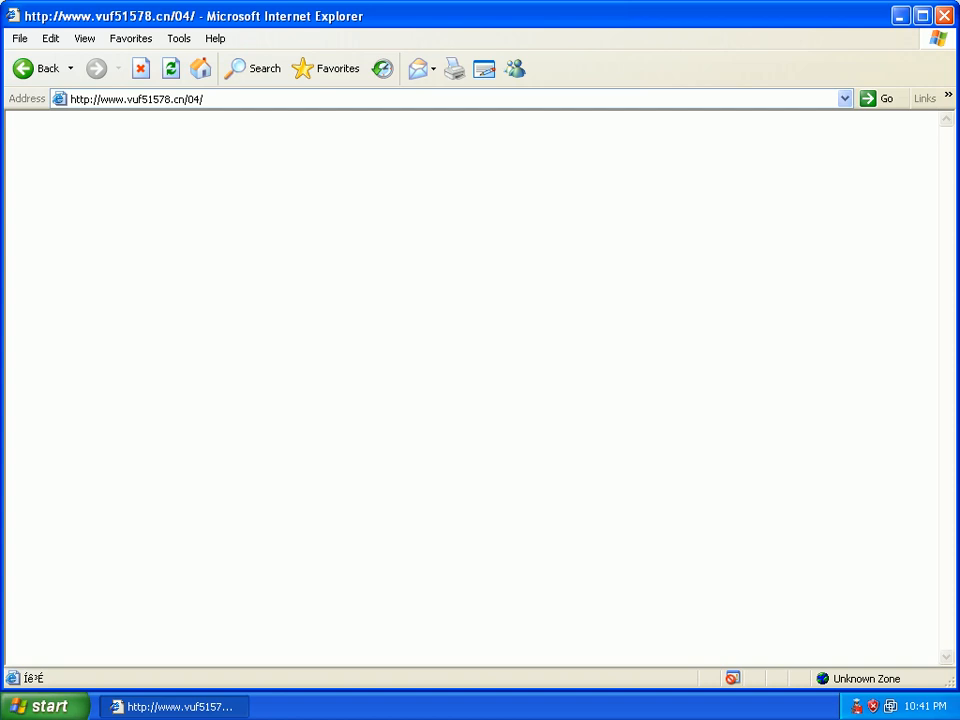
Step: Run the unverified fb.29.exe download and deny it drive access at the critical-risk alert
click(136, 98)
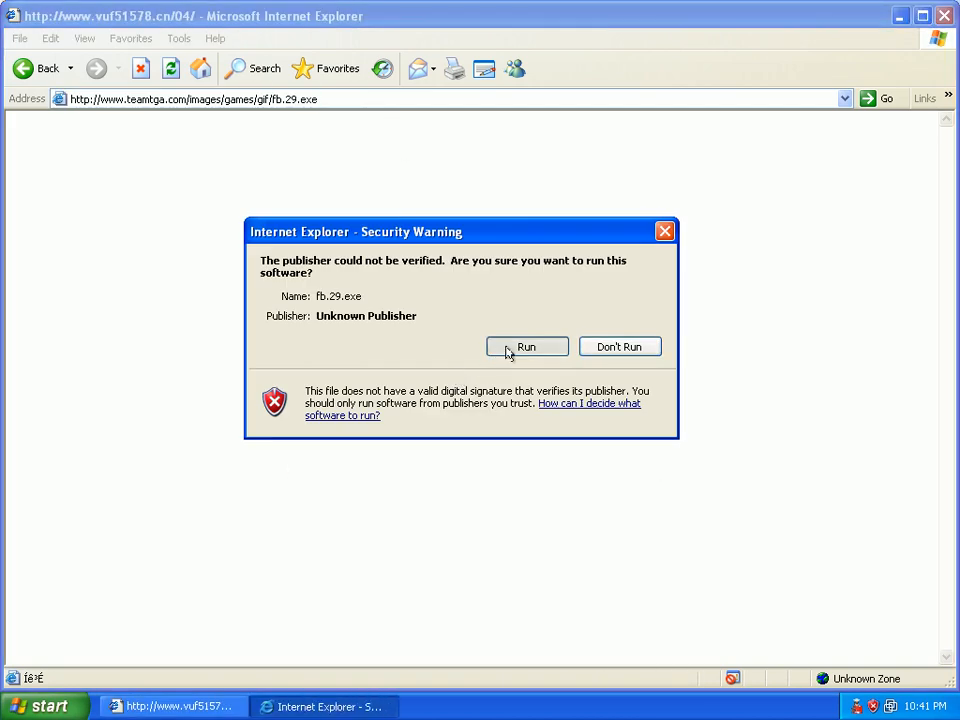
click(526, 346)
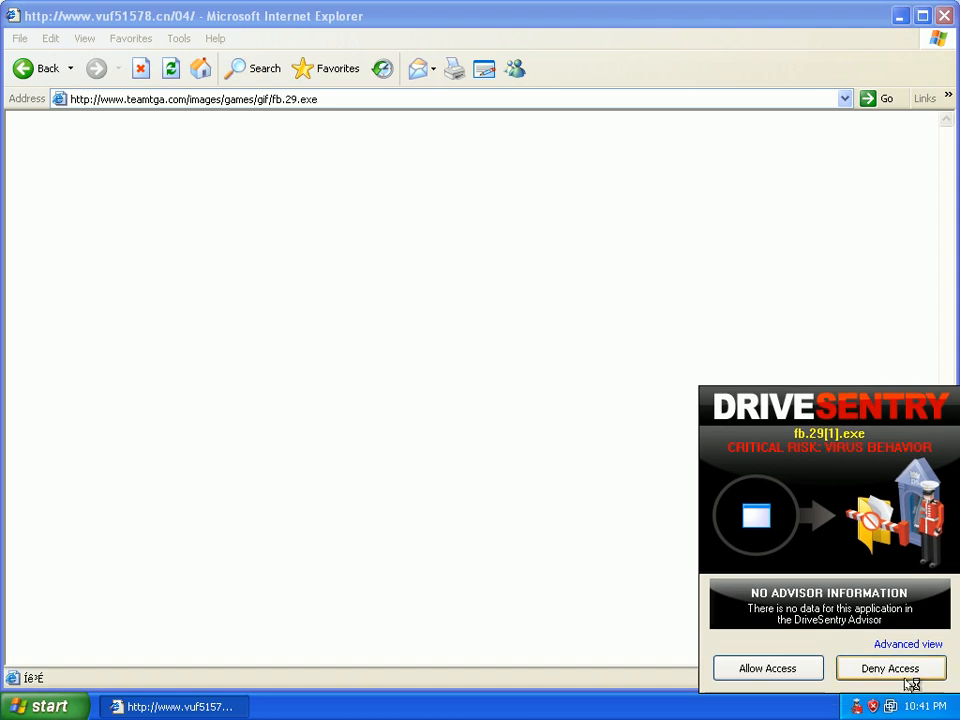
click(888, 668)
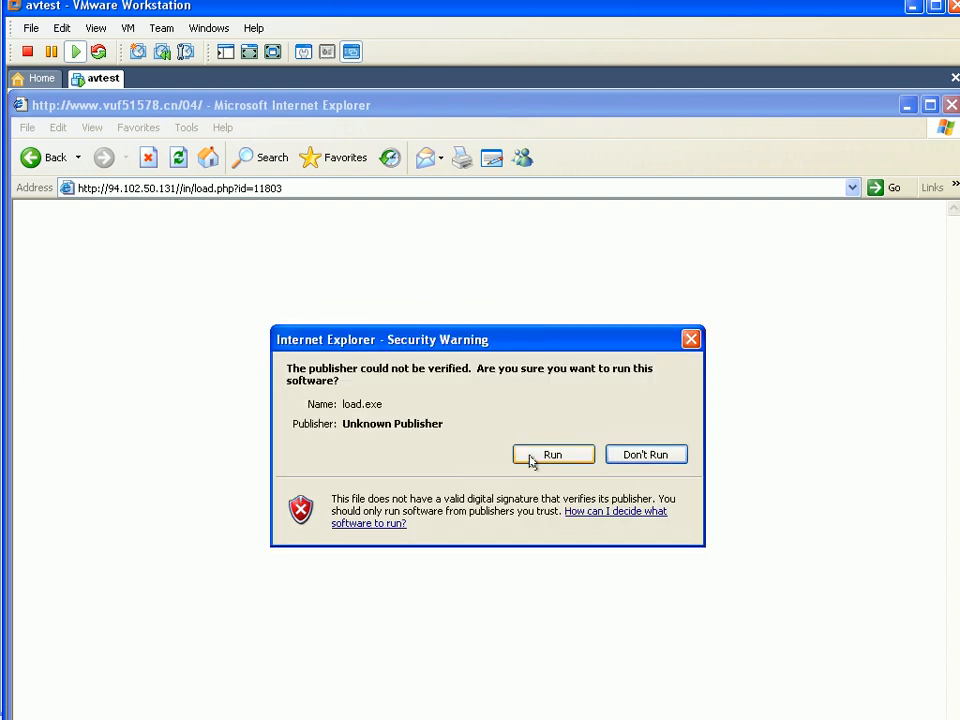
Step: Run the unverified load.exe and deny the flagged grep utility access to the drive
click(552, 454)
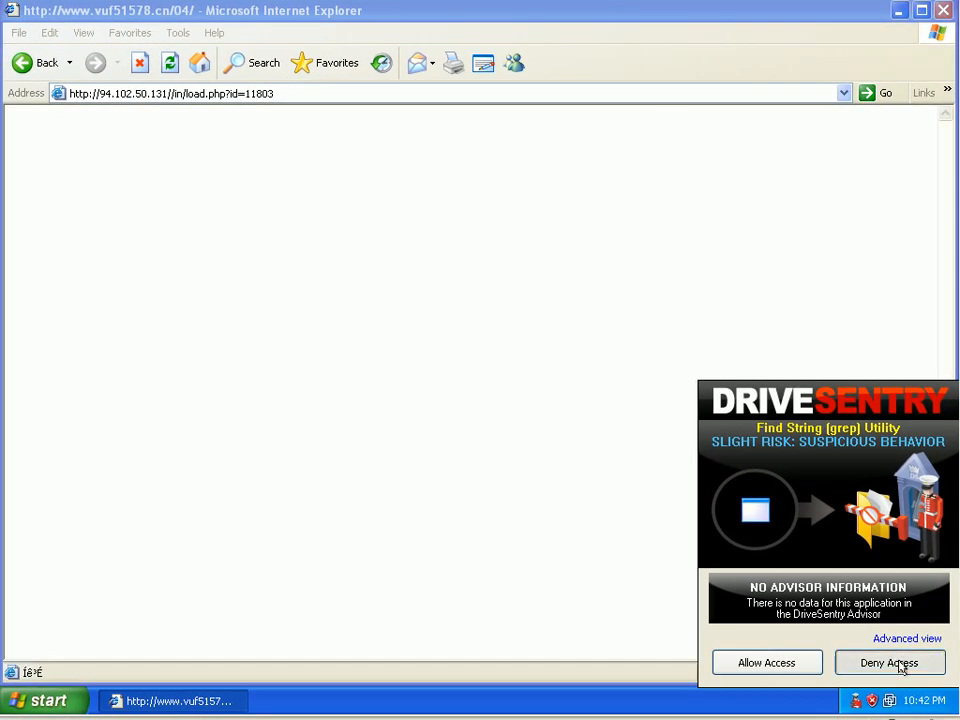
click(888, 662)
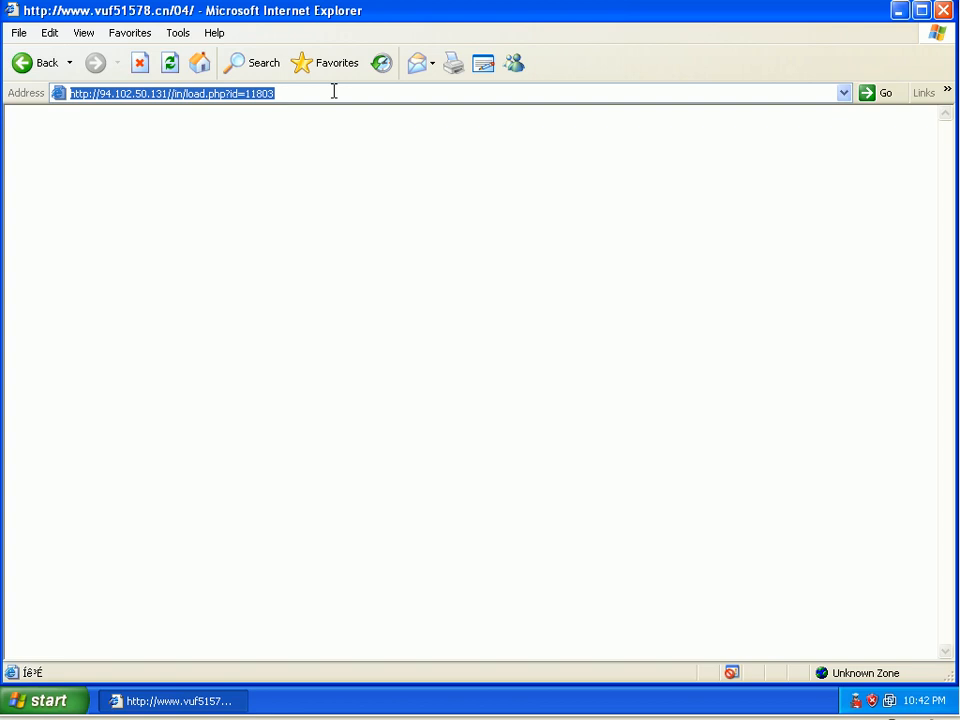
Step: Load akademikerzeitung.ch load.php, run file.exe and block the major-risk file[1].exe from writing
text(http://www.akademikerzeitung.ch/temp/spl/load.php)
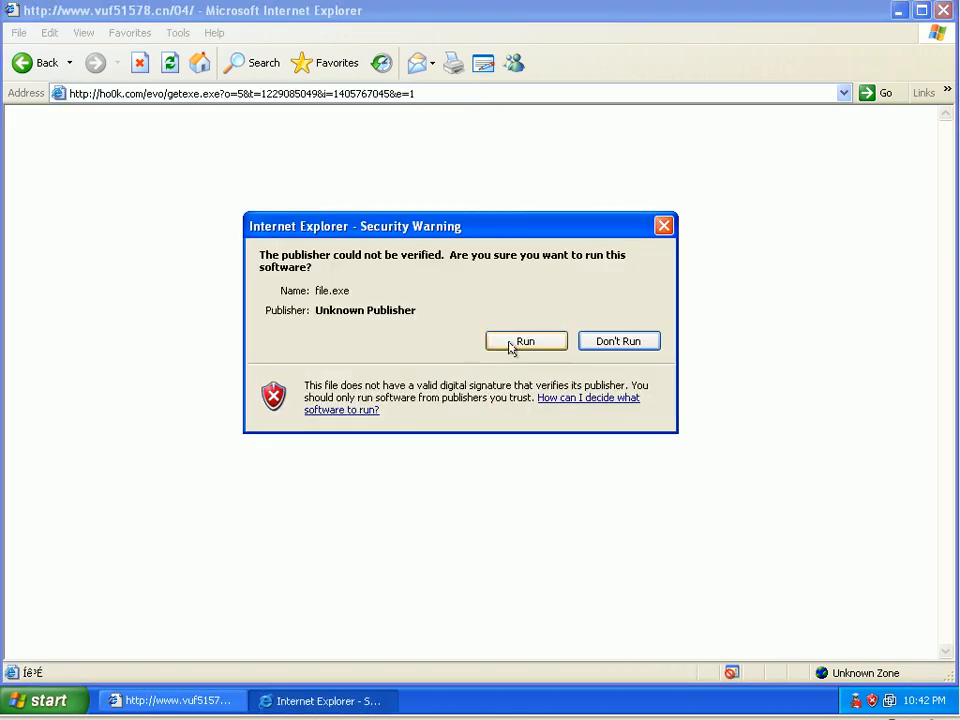
click(524, 340)
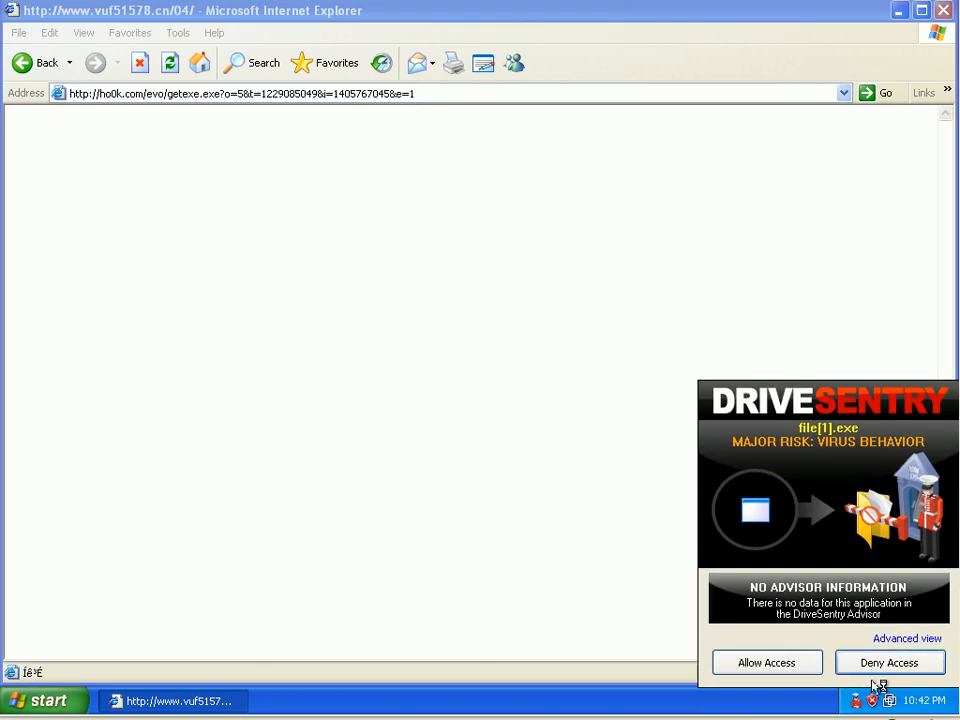
click(888, 664)
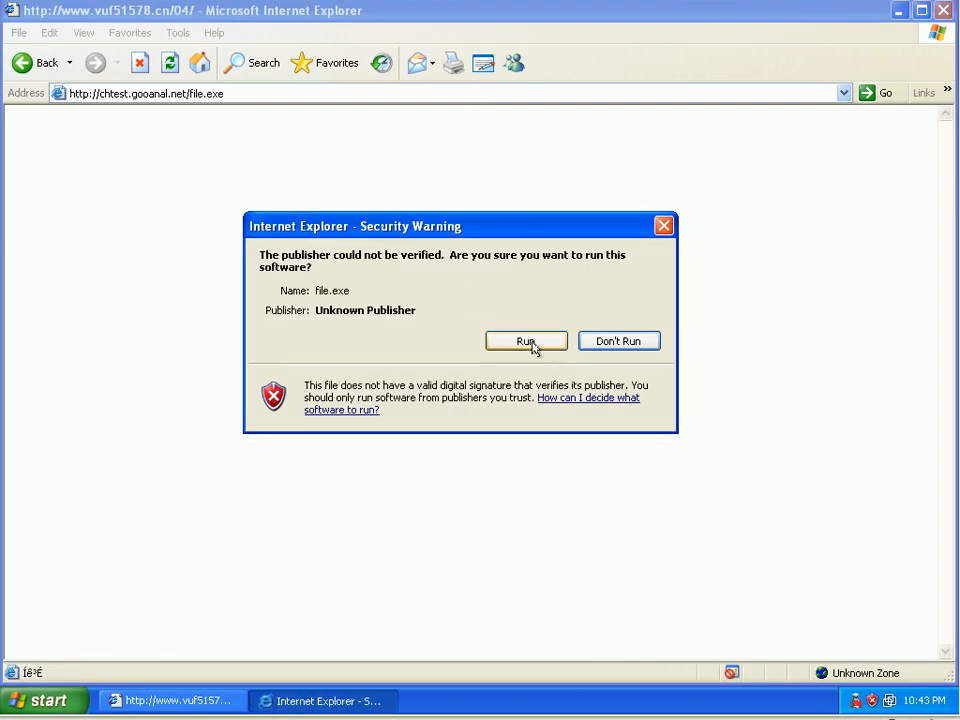
Step: Run the second file.exe, review the Processes list in Task Manager, then close it
click(526, 340)
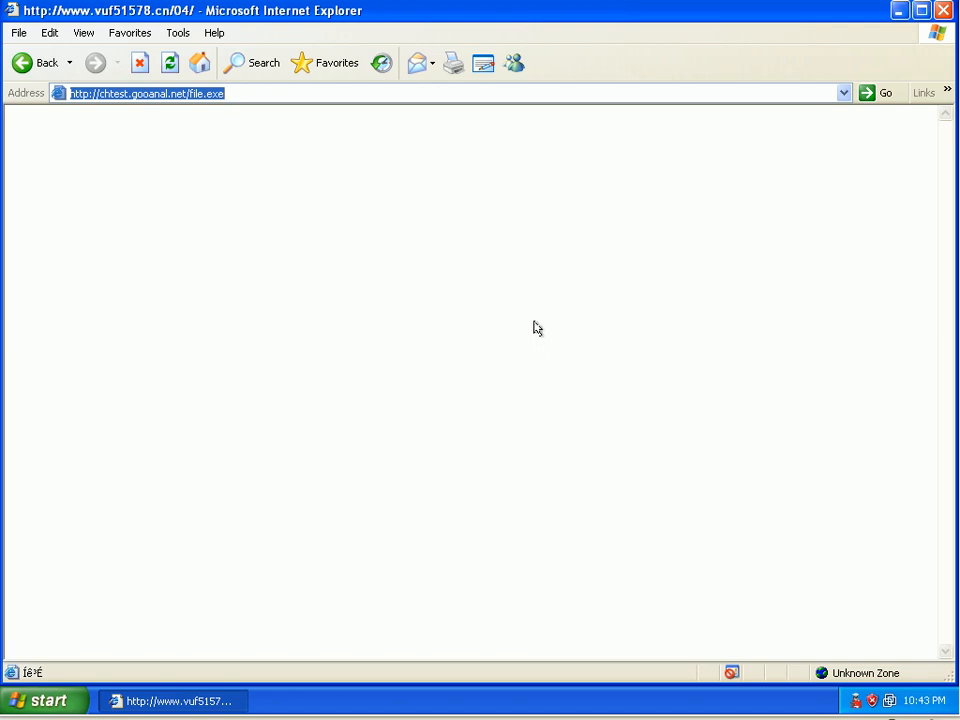
mouse_move(536, 324)
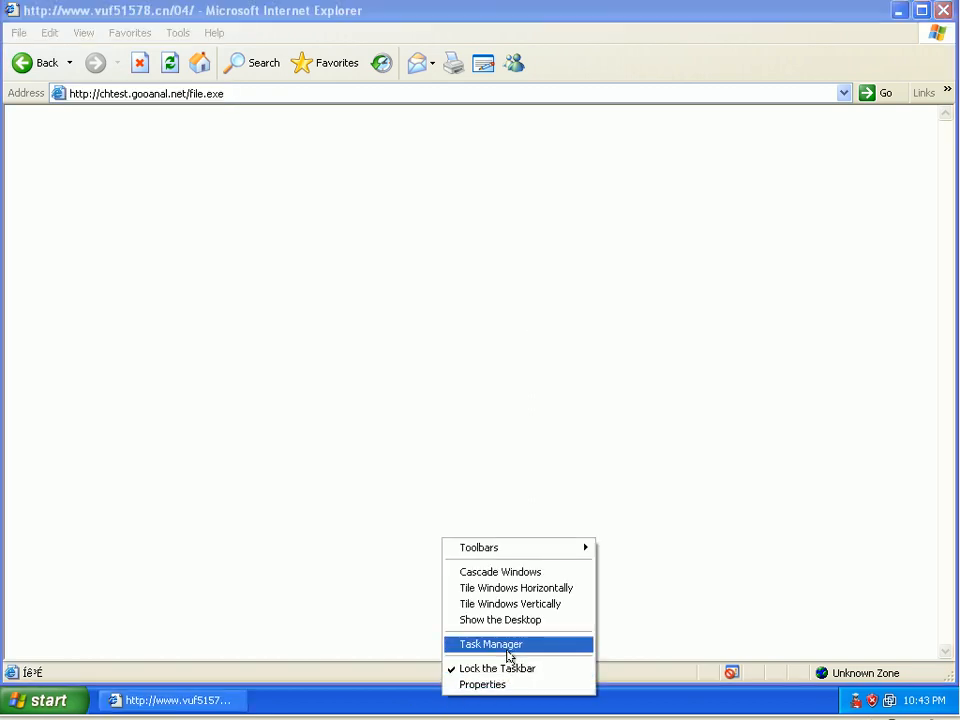
click(490, 644)
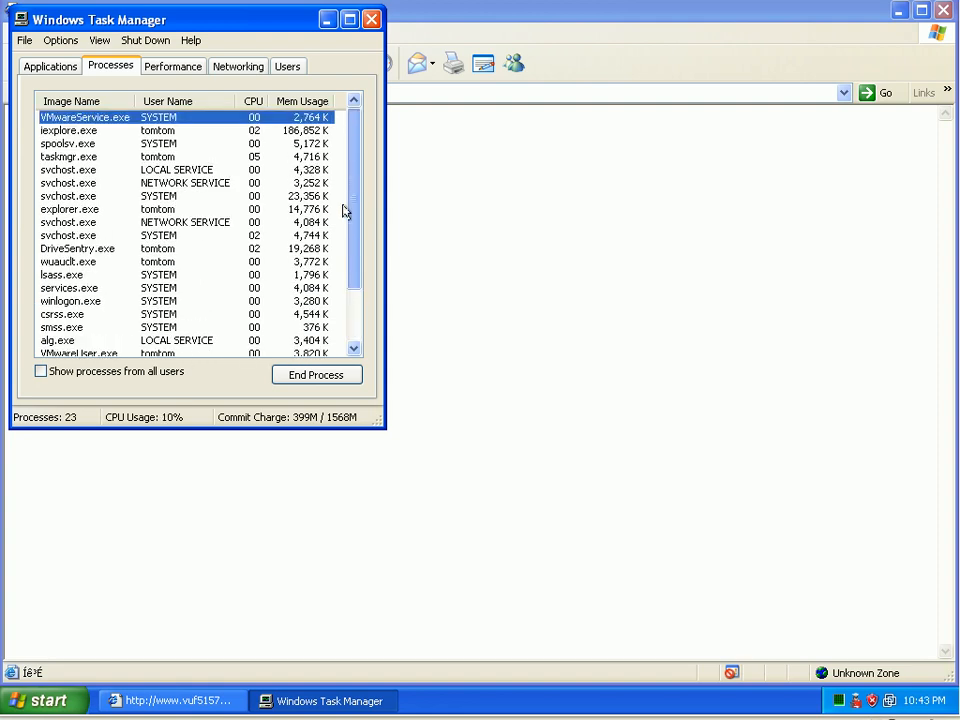
scroll(down, 3)
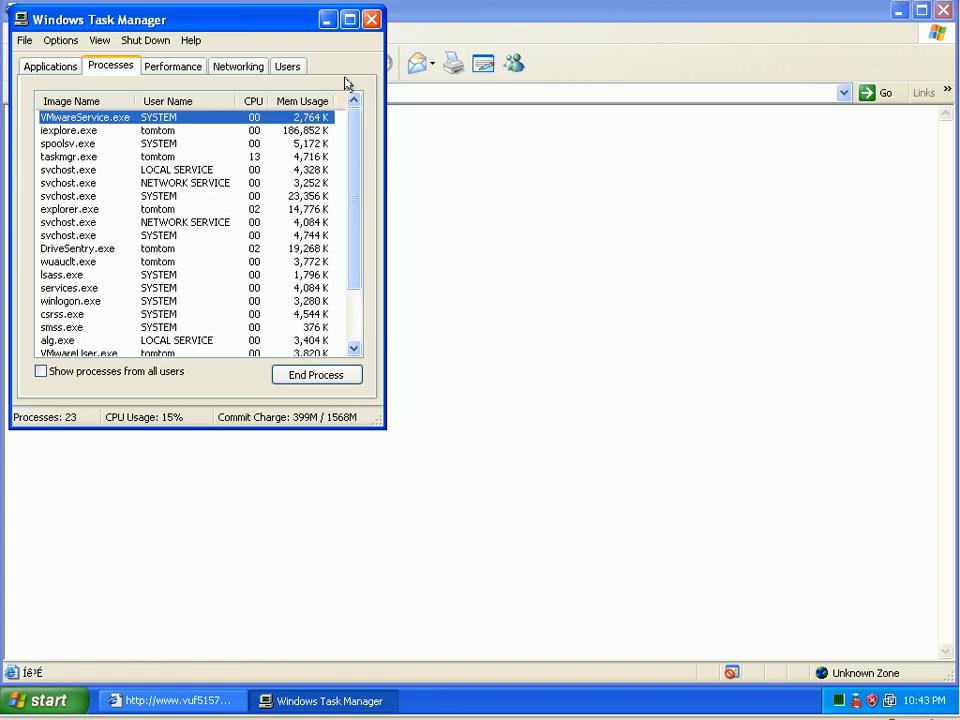
mouse_move(330, 172)
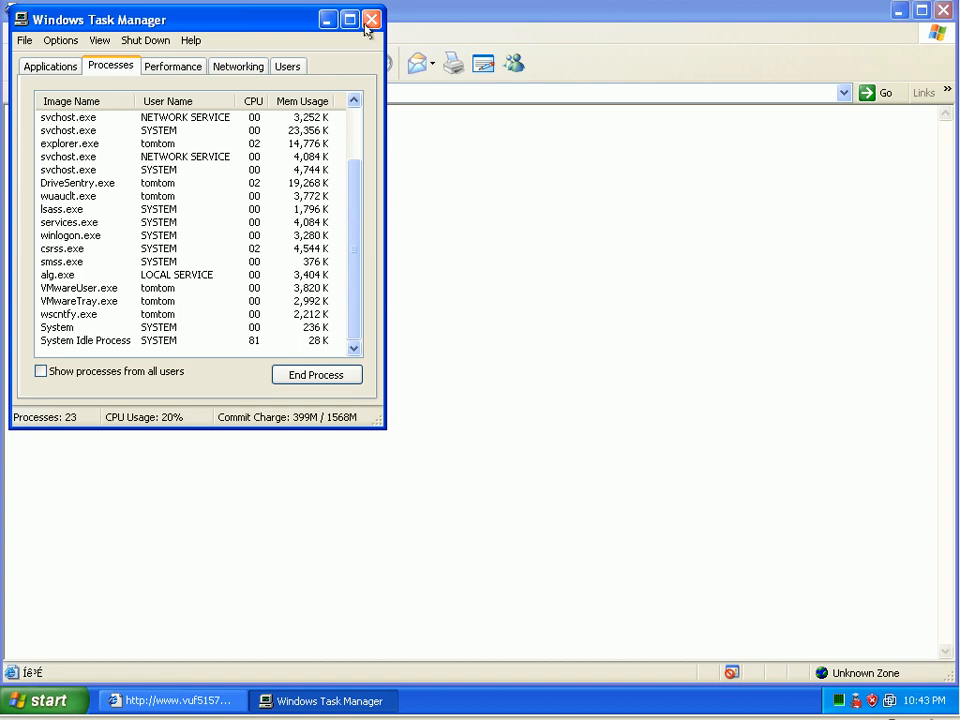
click(372, 20)
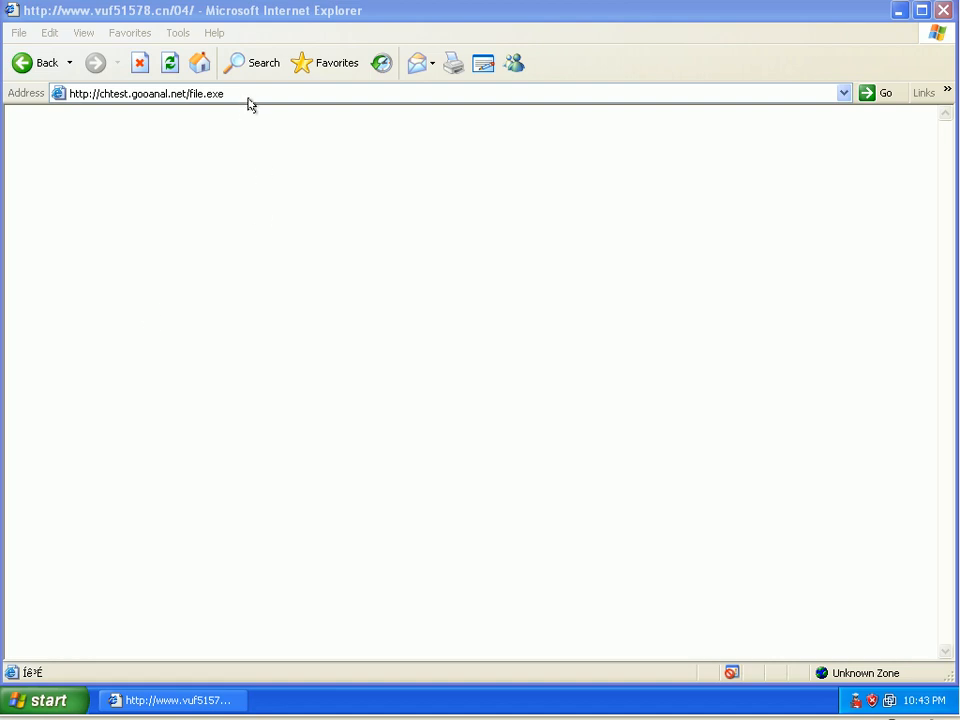
Step: Run the unverified orz.exe and test.exe downloads, reaching the commercial fonts .exe prompt
click(144, 94)
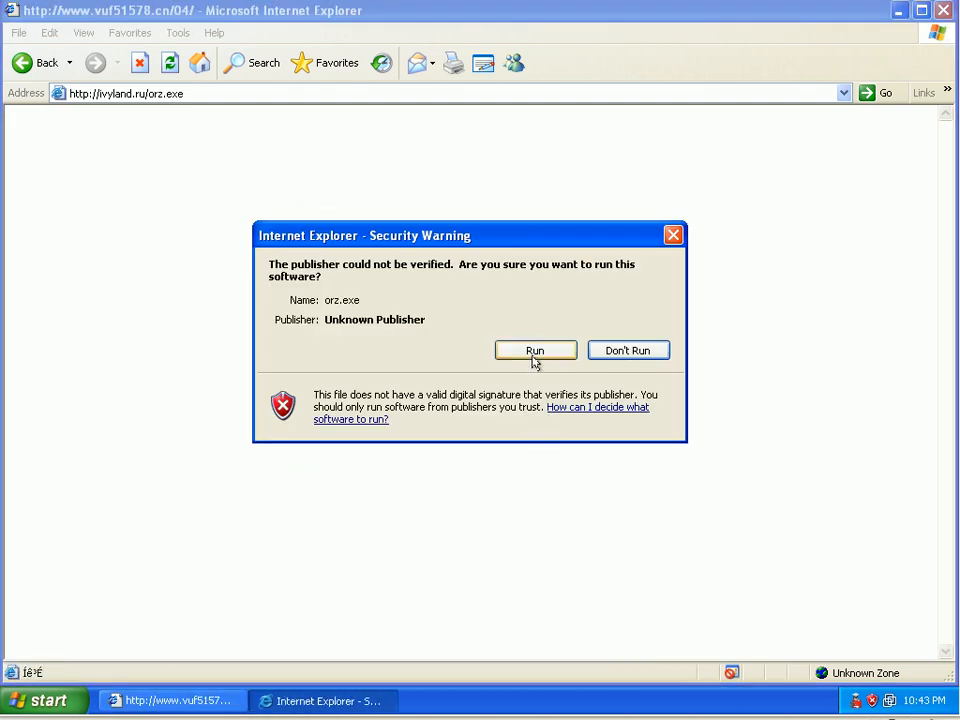
click(534, 350)
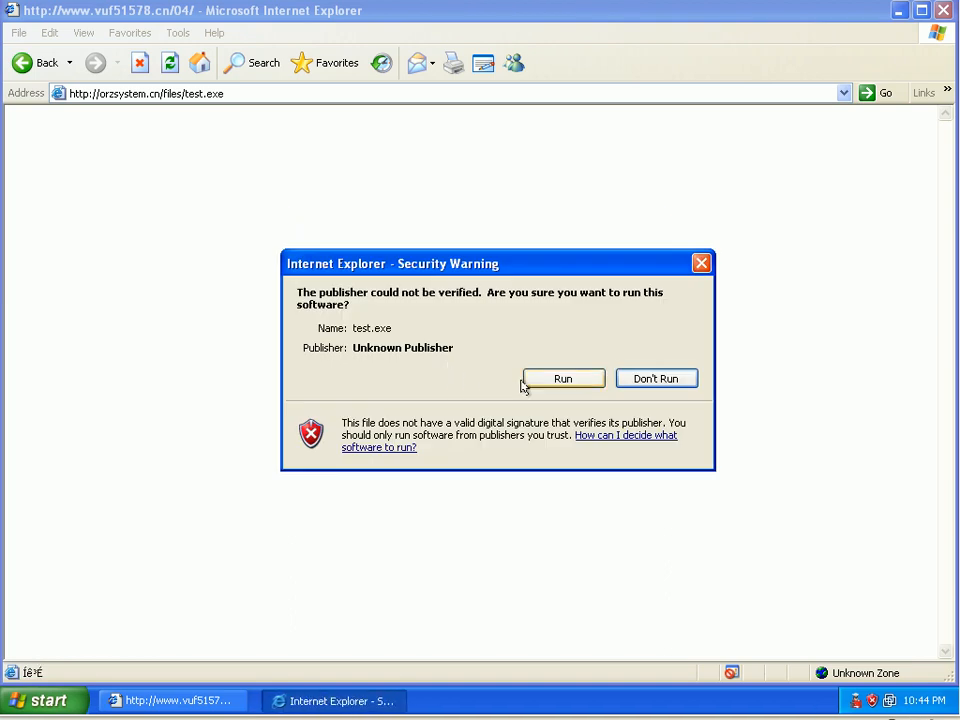
click(562, 378)
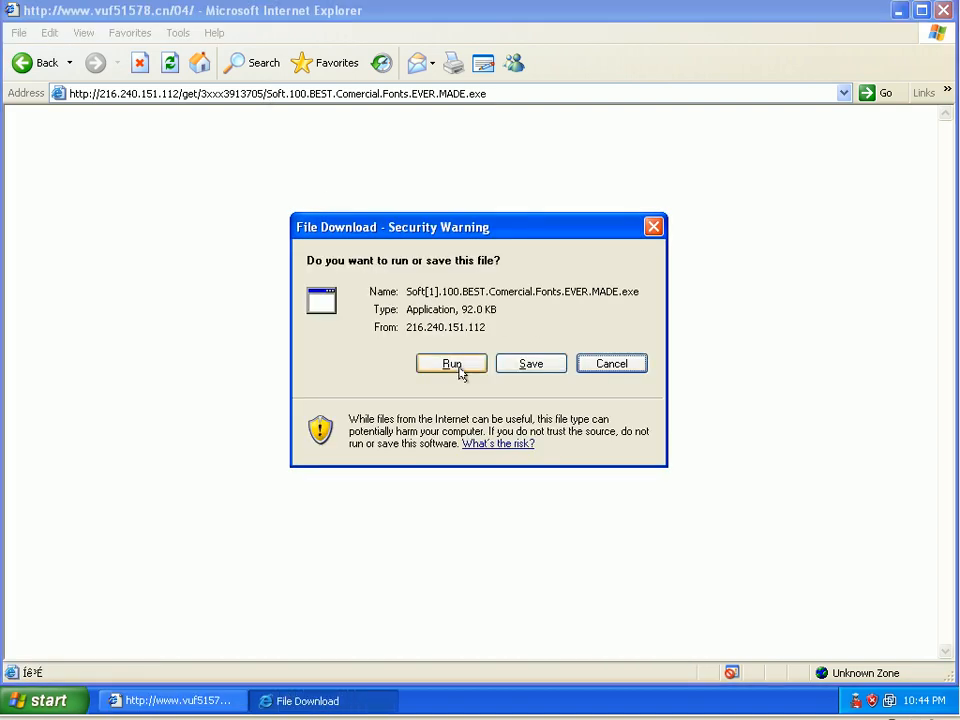
Step: Run the commercial fonts executable, deny its critical-risk drive access, and reveal the desktop stats widget
click(452, 364)
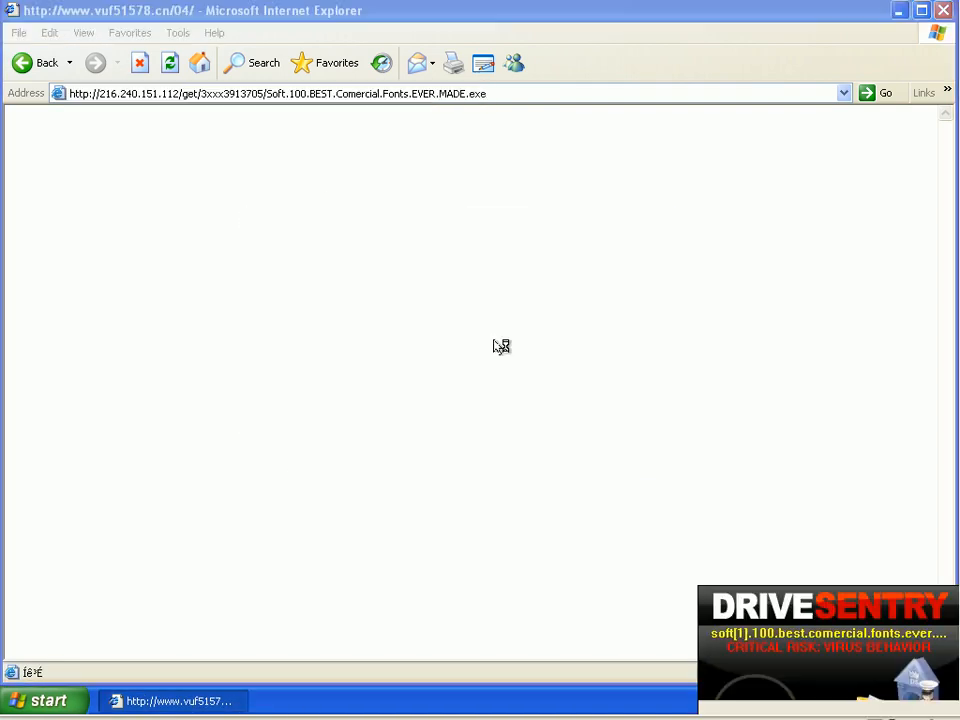
click(270, 94)
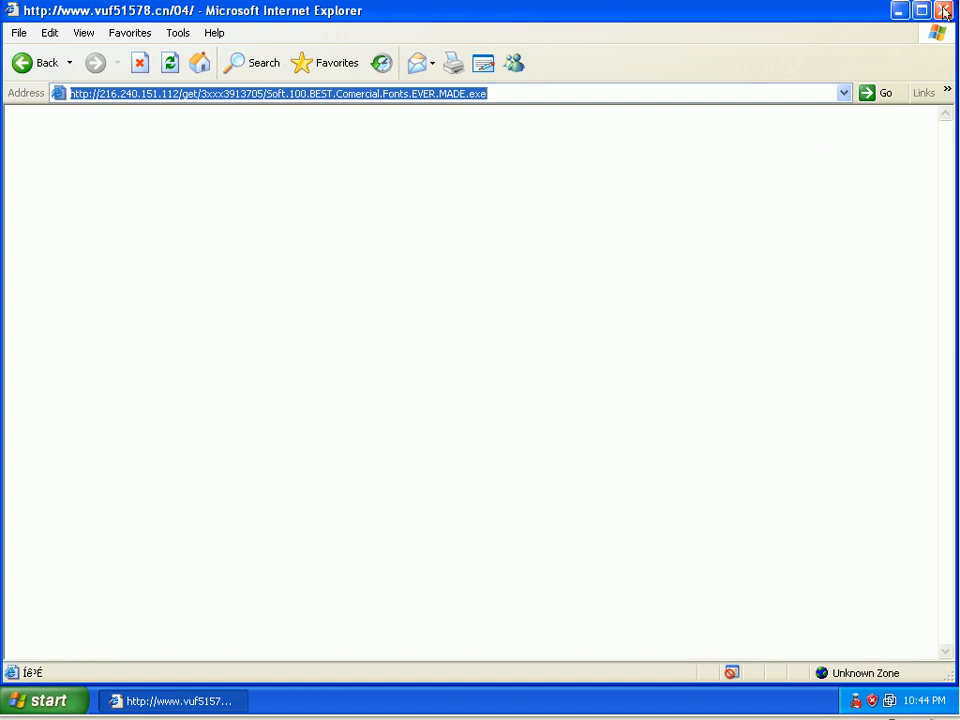
click(944, 10)
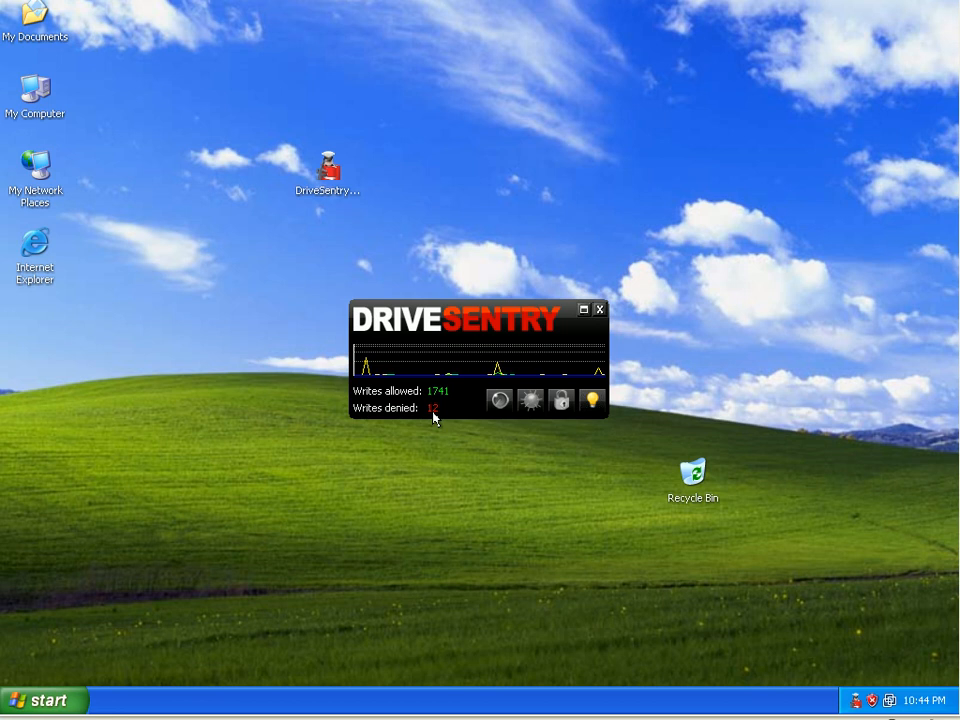
mouse_move(538, 482)
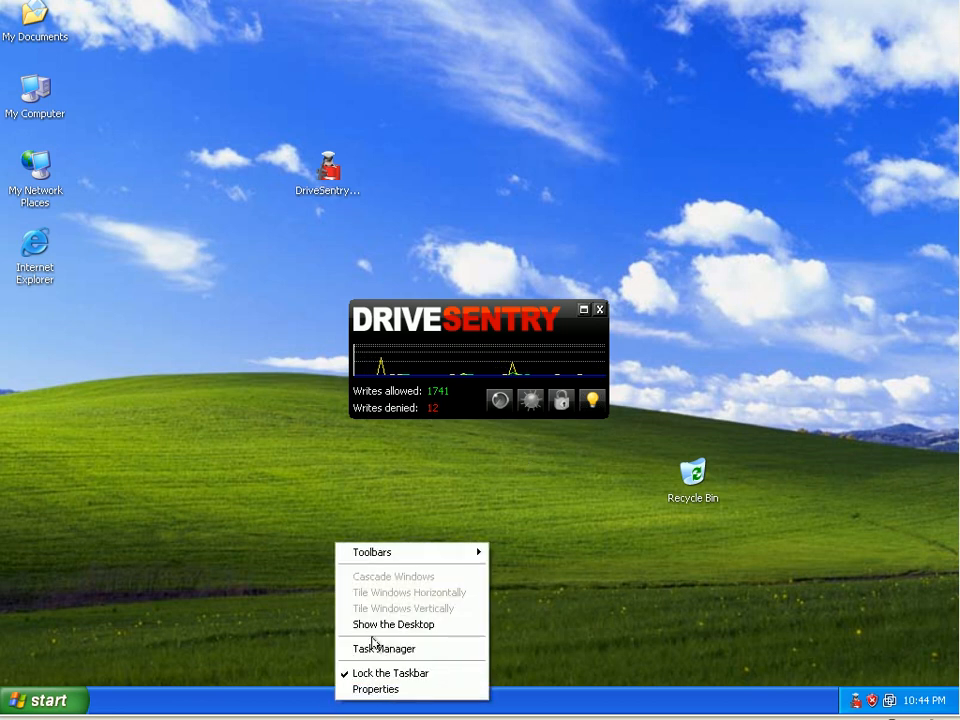
Step: Bring up Task Manager listing 22 processes including DriveSentry.exe beside the stats widget
click(384, 648)
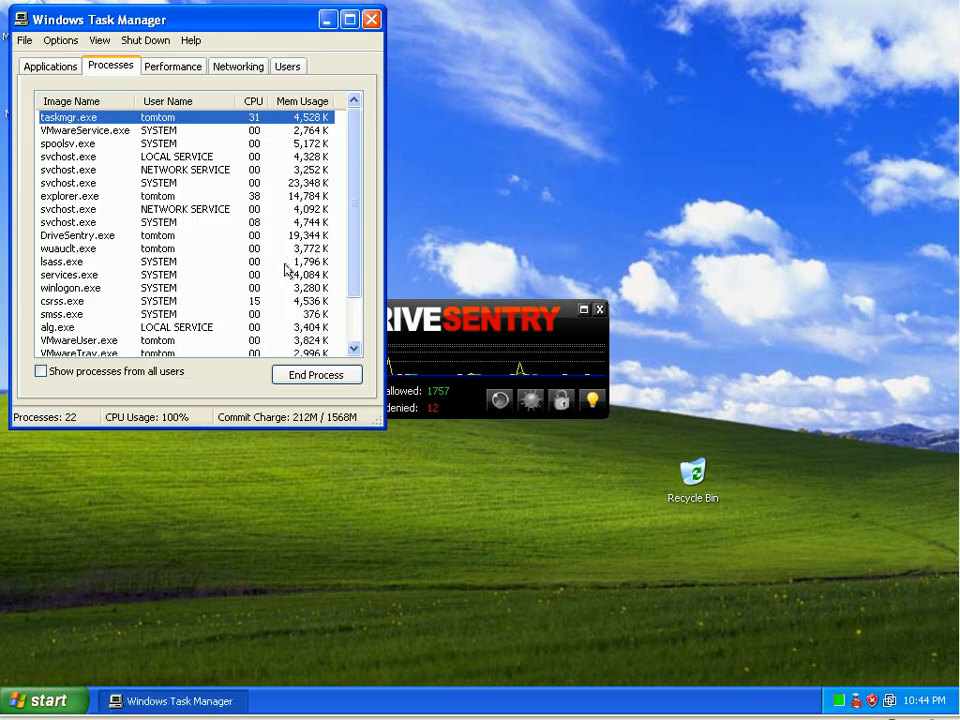